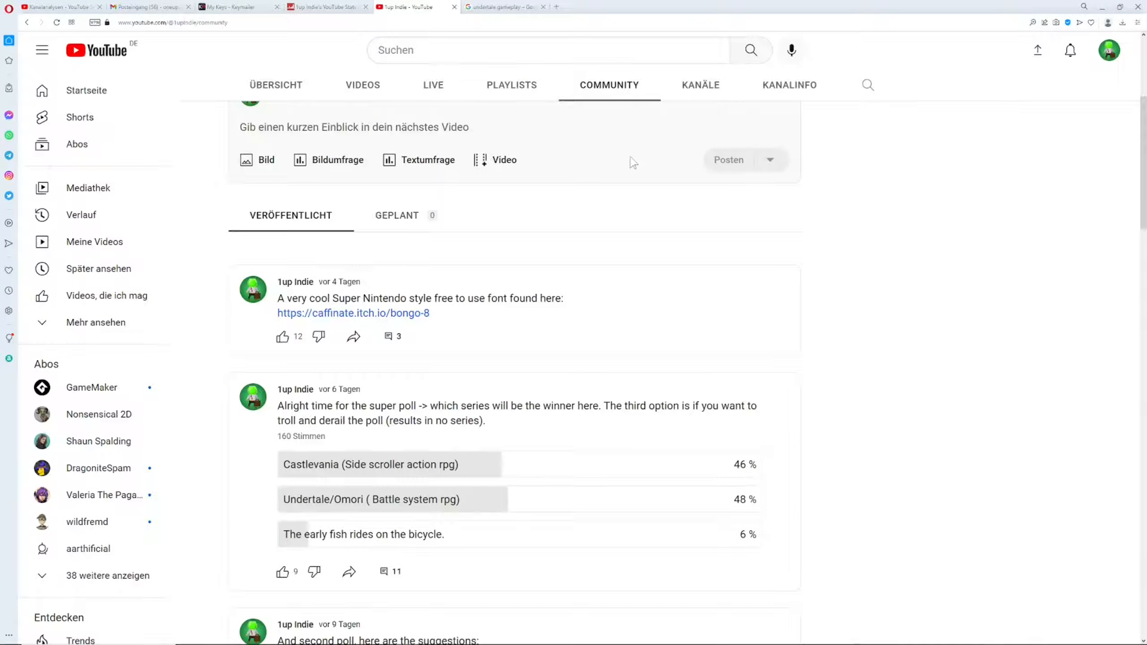
mouse_move(403, 276)
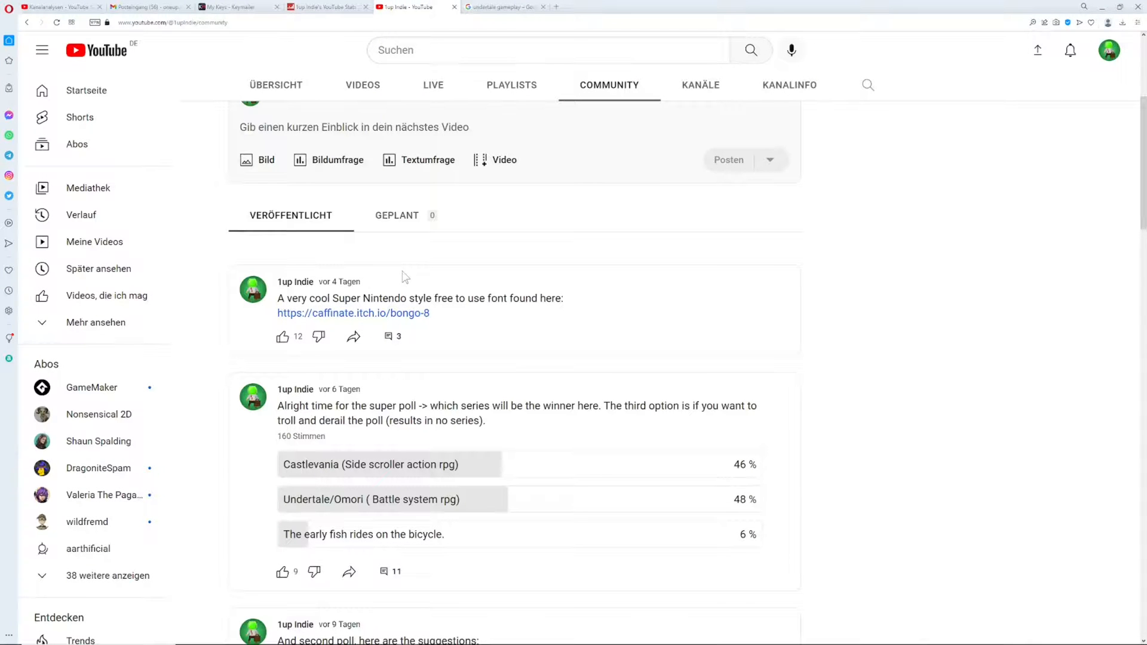
Switch to the 'undertale gameplay' Google Images search results
scroll("down", 3)
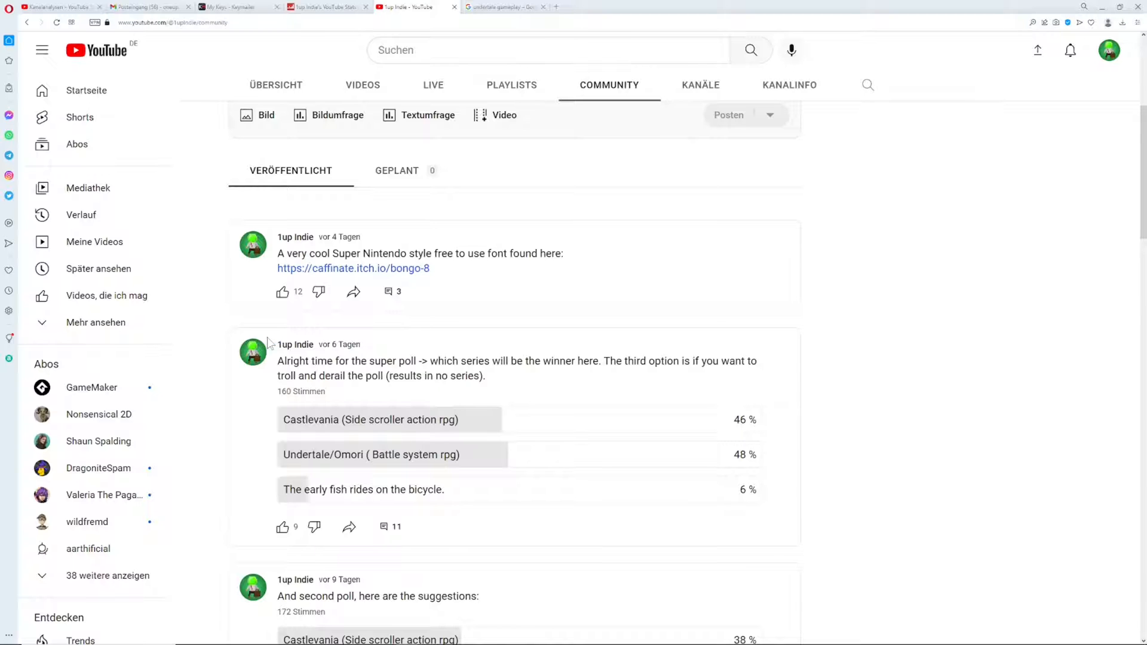
scroll("down", 3)
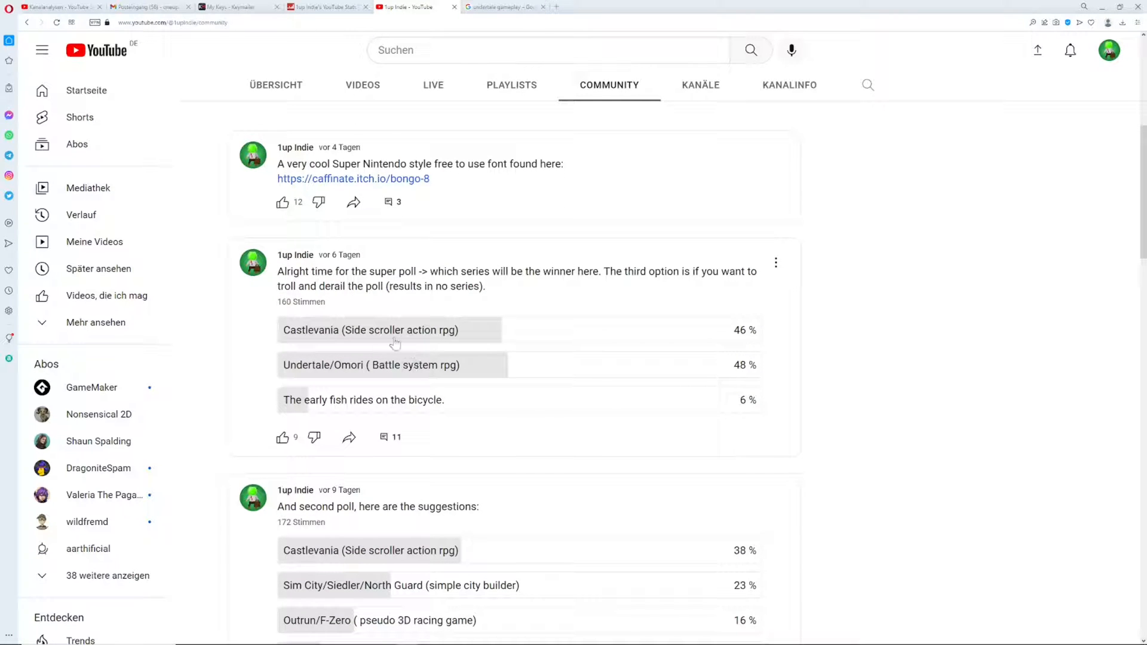
mouse_move(299, 333)
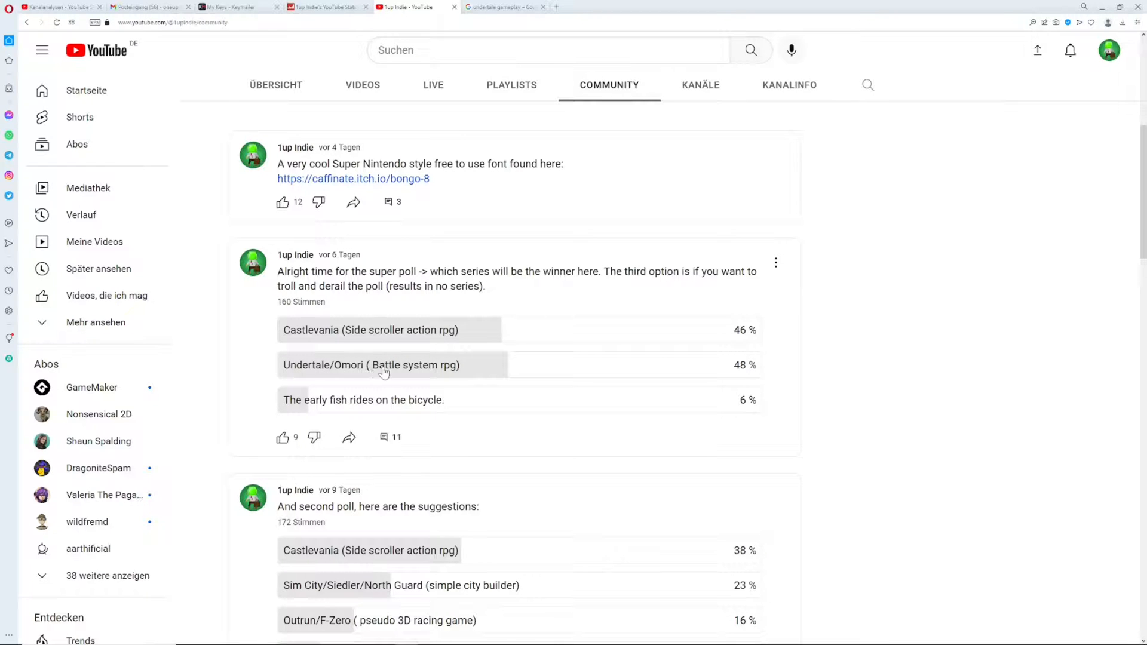
mouse_move(734, 368)
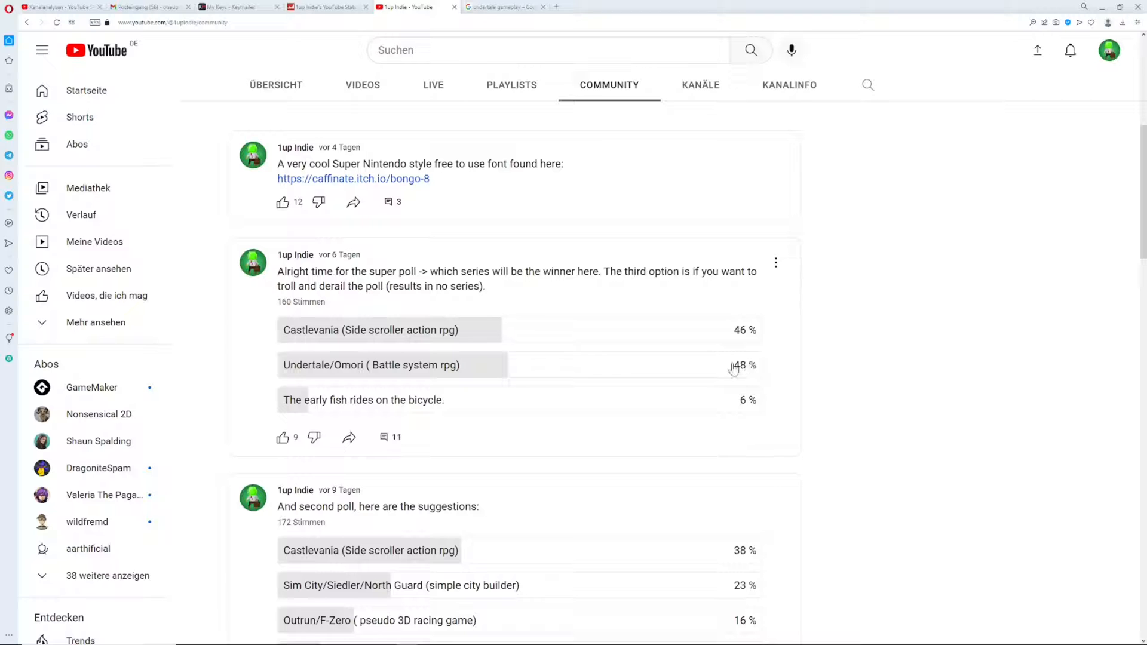
mouse_move(925, 343)
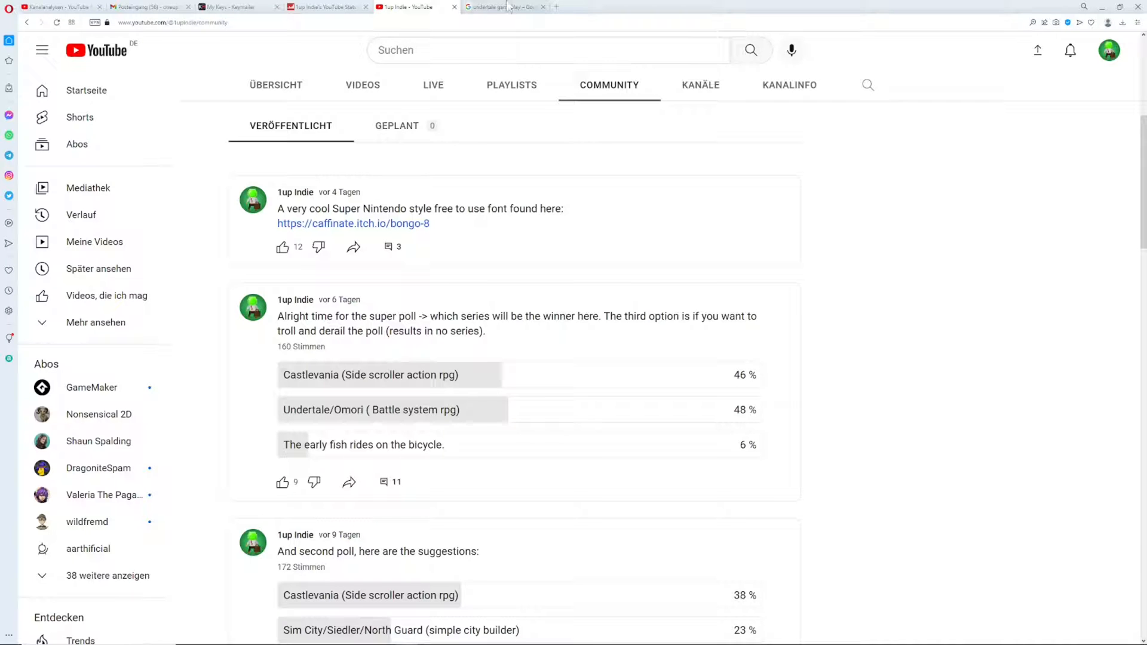
left_click(501, 7)
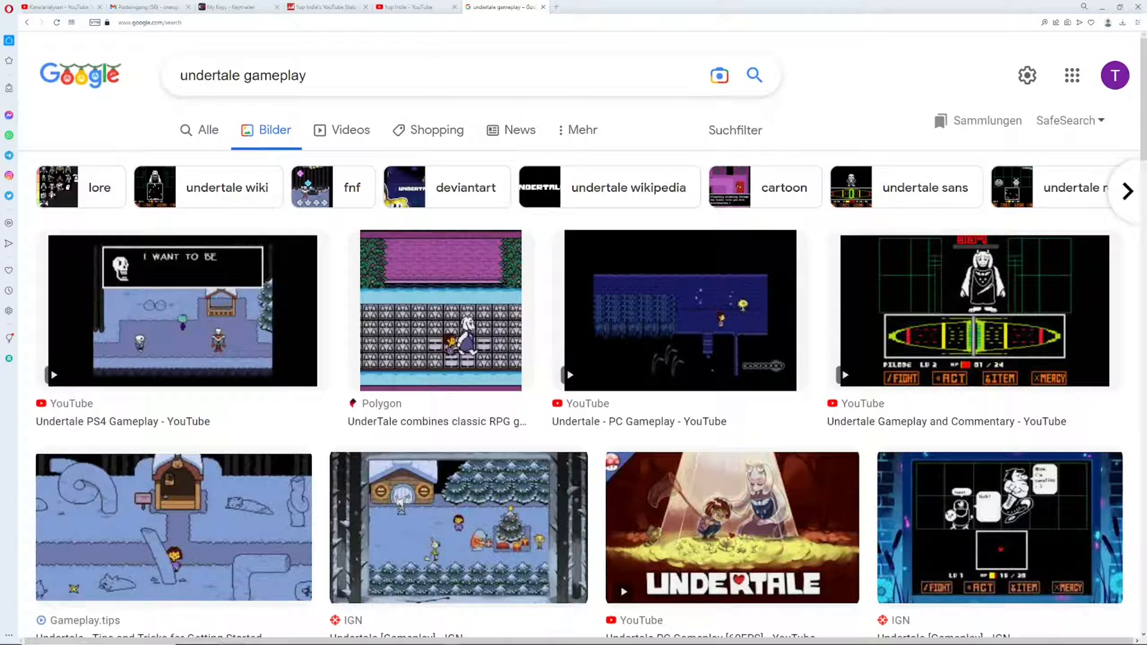
mouse_move(682, 257)
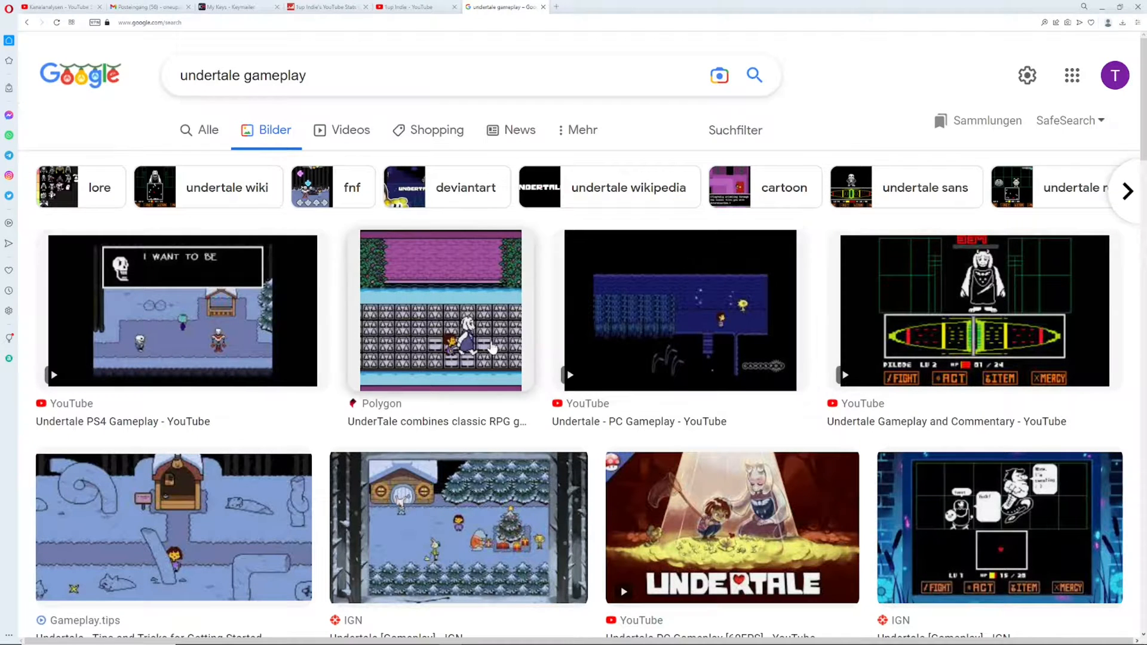
Browse down through the gameplay screenshot grid to review battle references
scroll("down", 3)
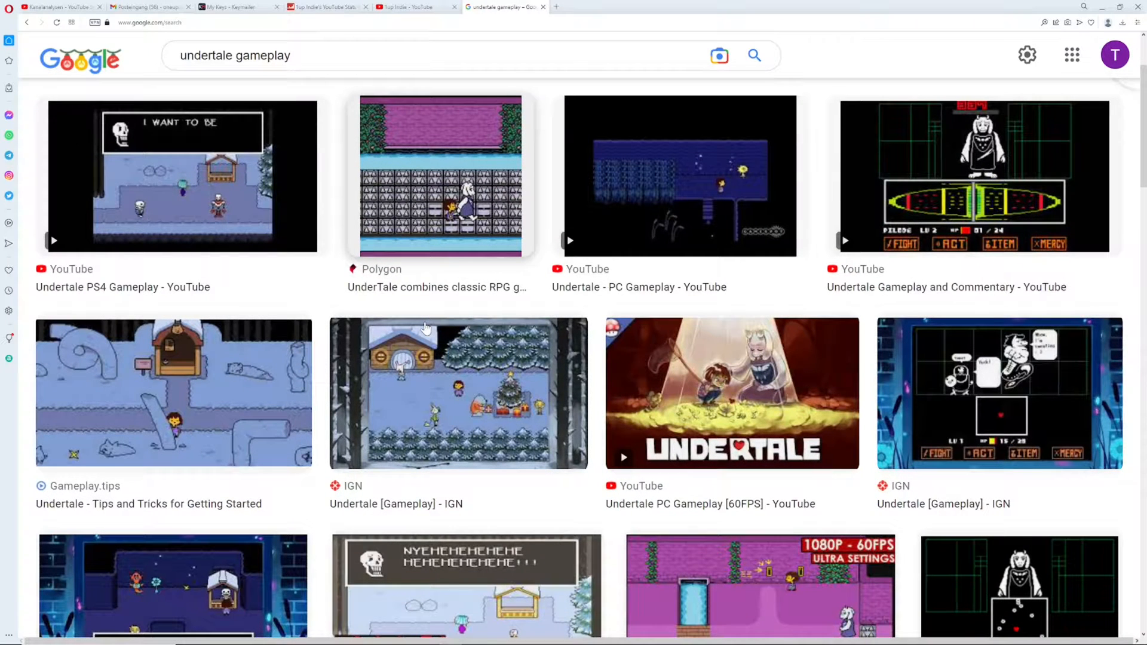
scroll("down", 3)
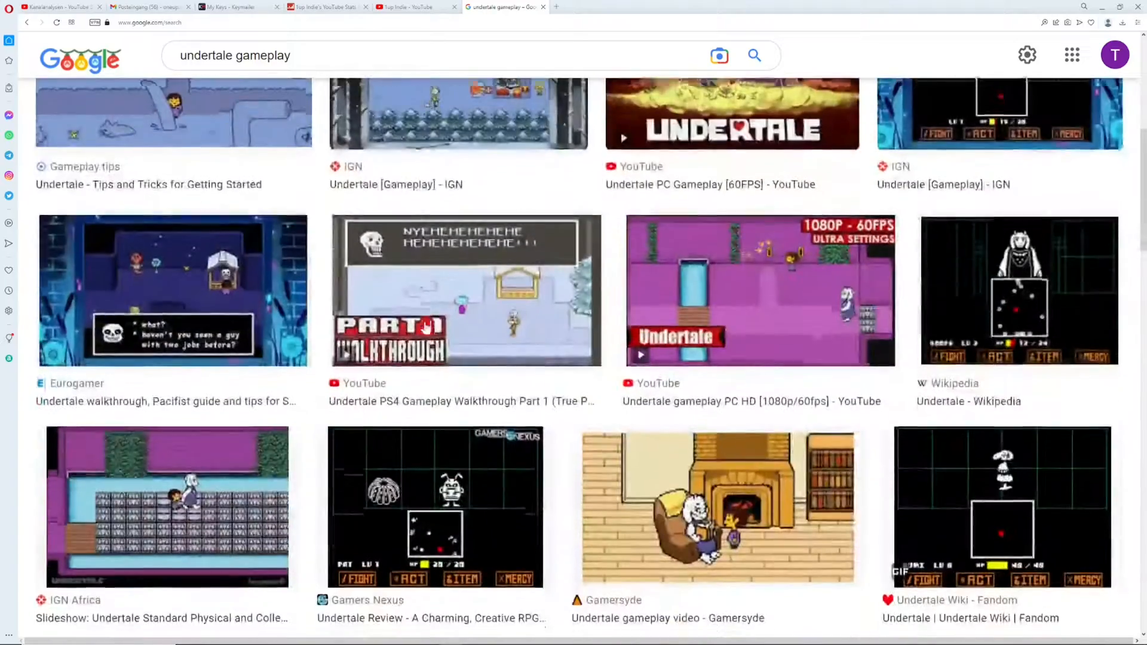
scroll("down", 3)
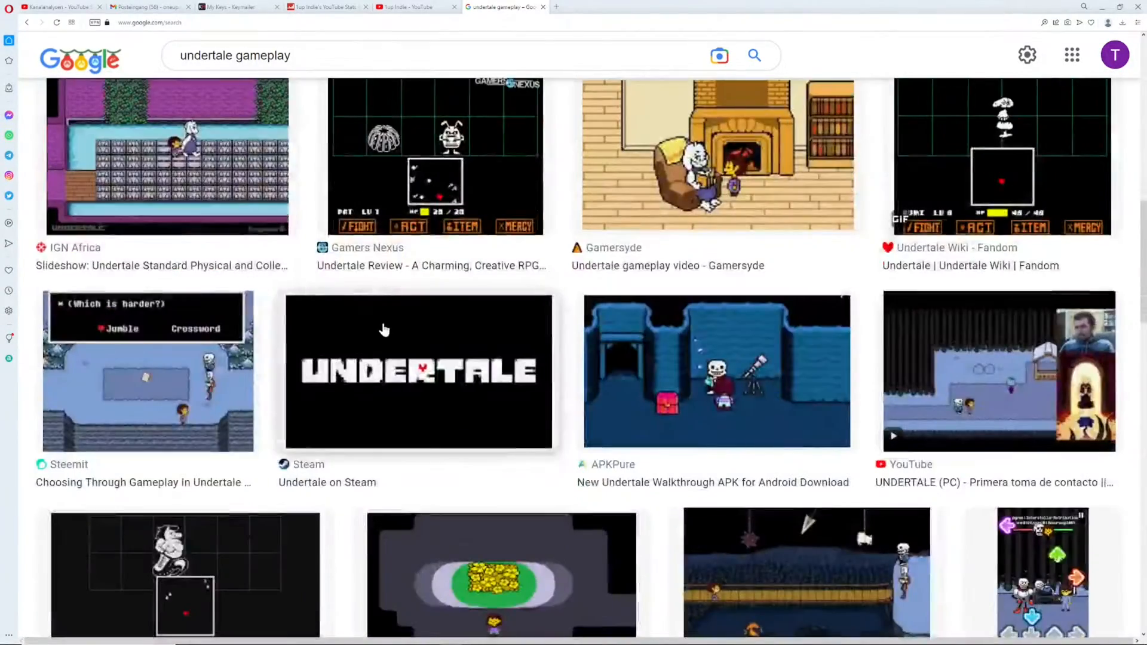
scroll("down", 3)
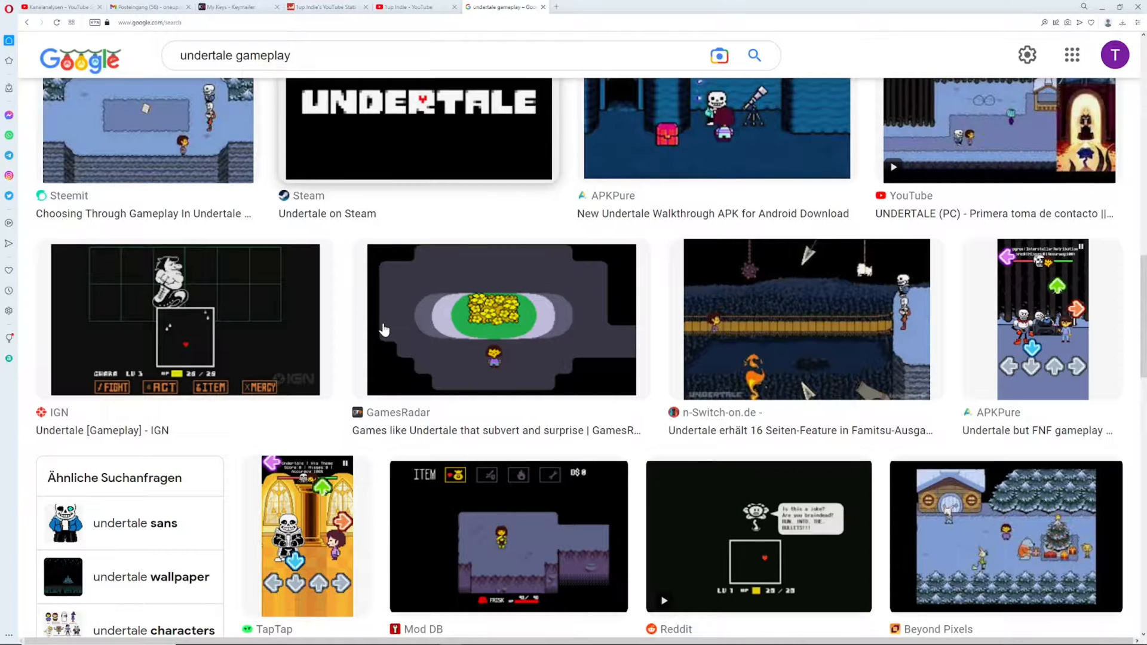
scroll("down", 3)
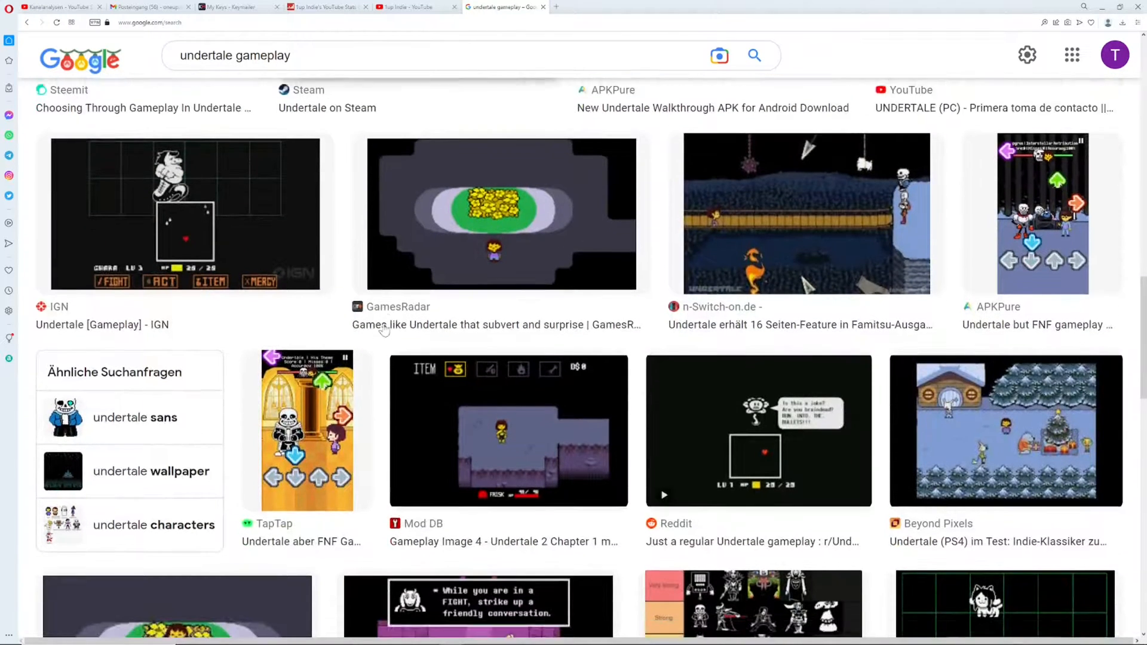
scroll("down", 3)
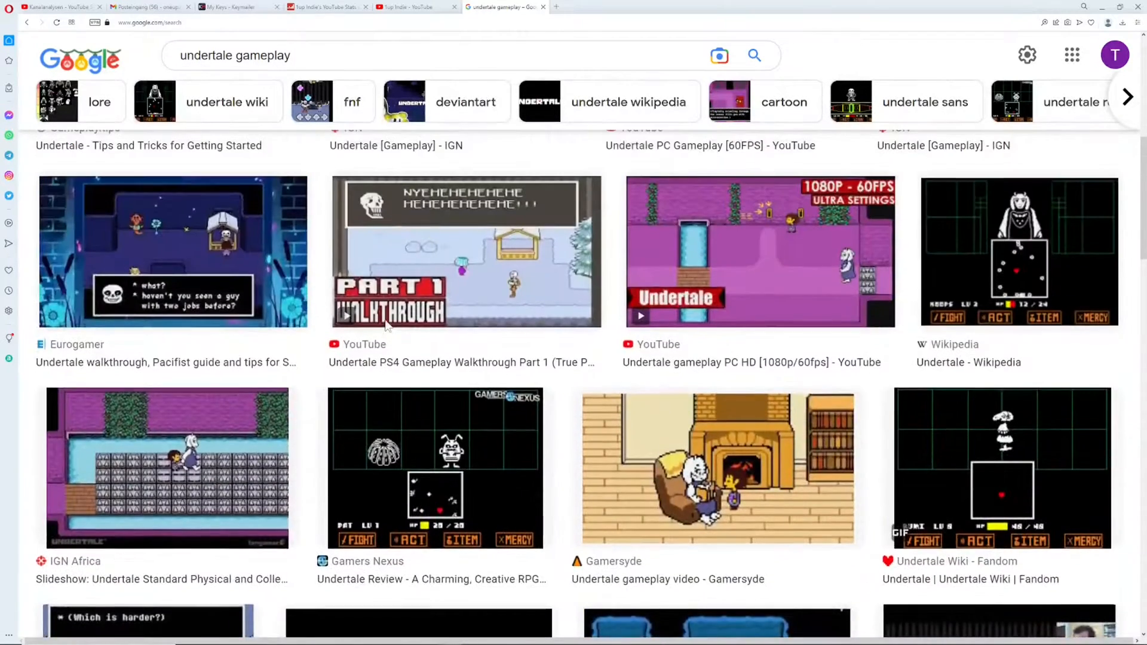
scroll("up", 3)
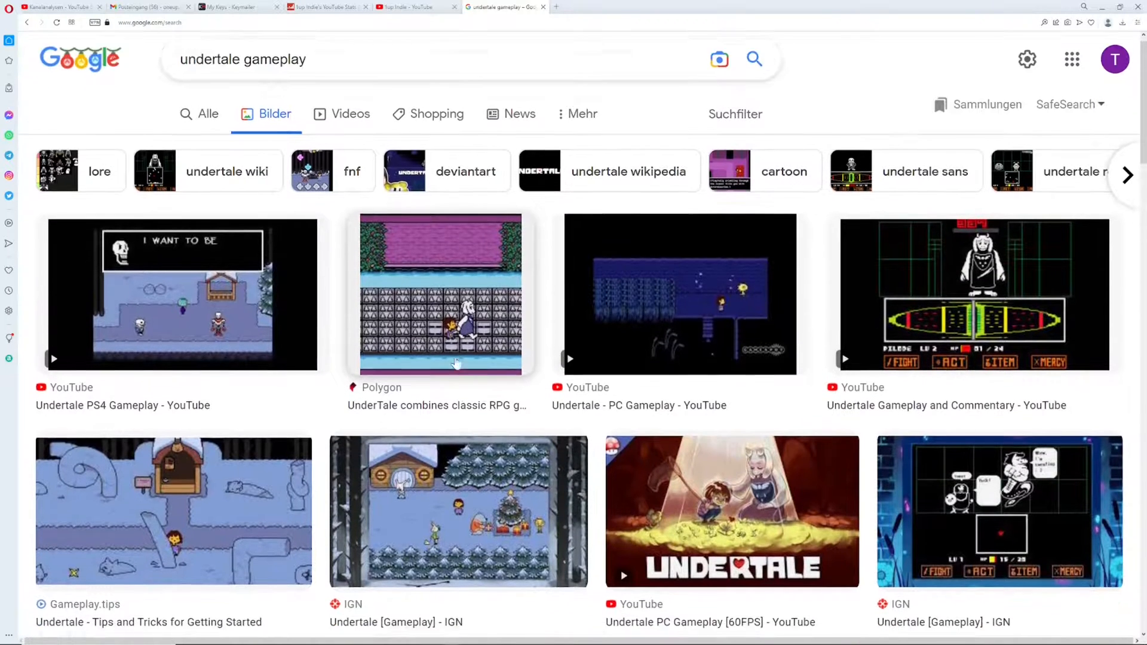
scroll("down", 3)
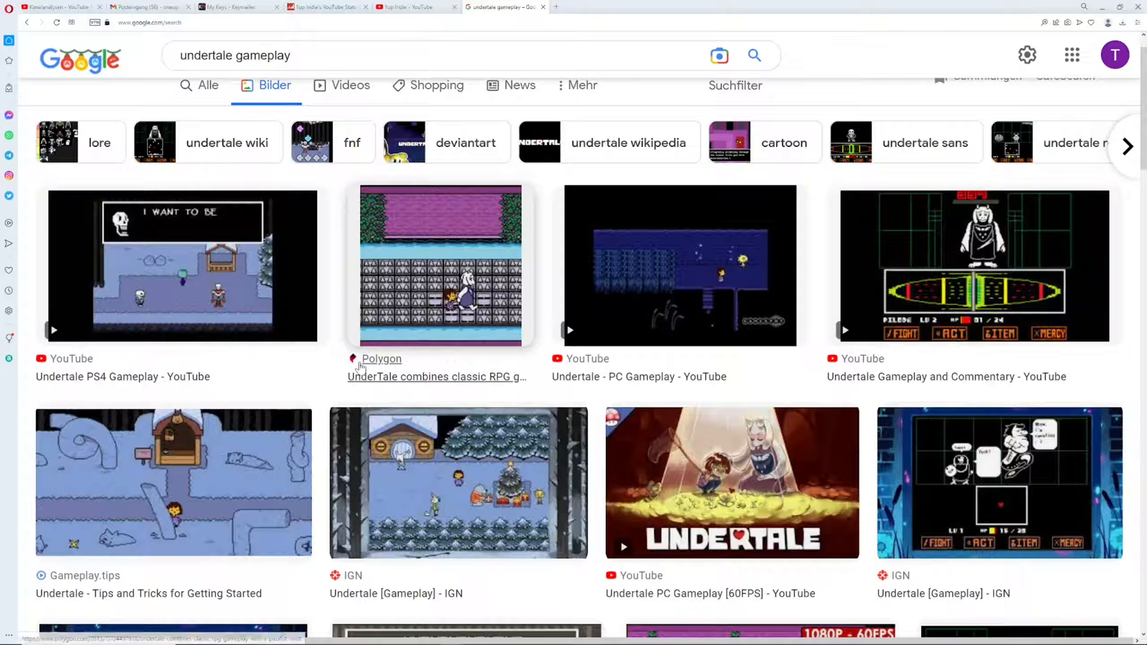
mouse_move(362, 381)
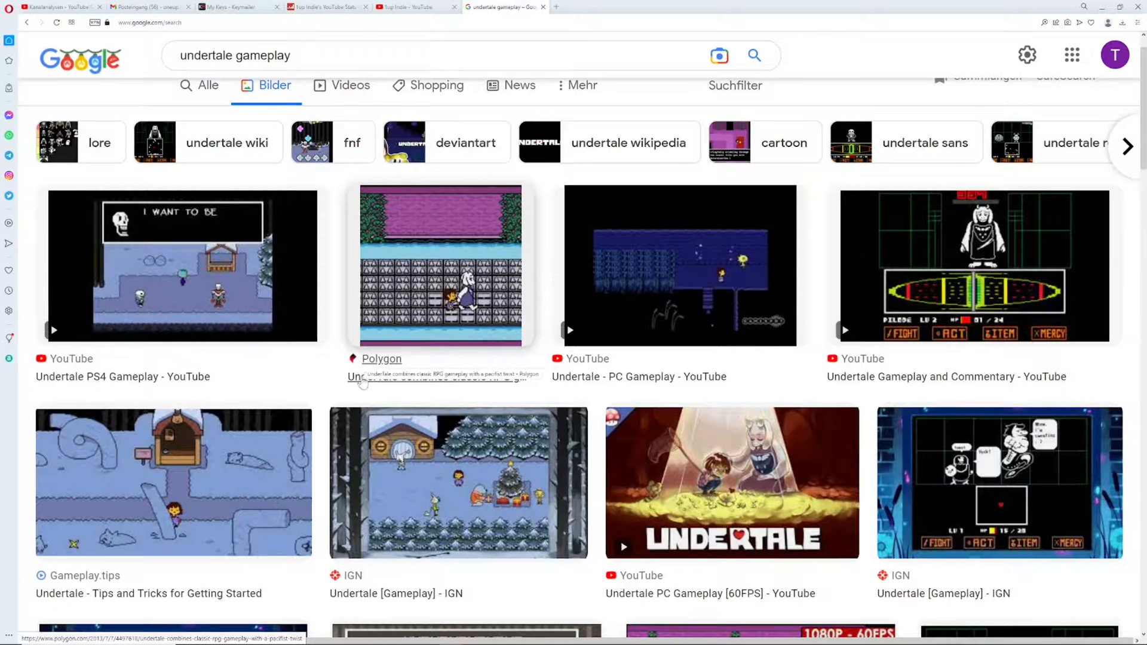
scroll("down", 3)
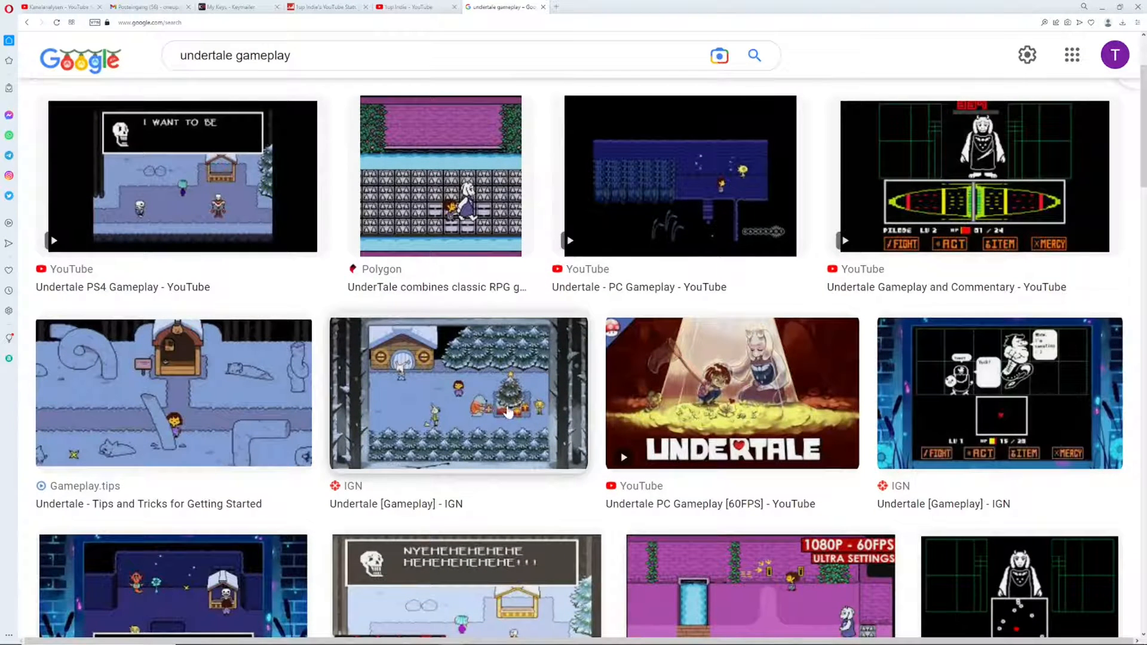
mouse_move(480, 417)
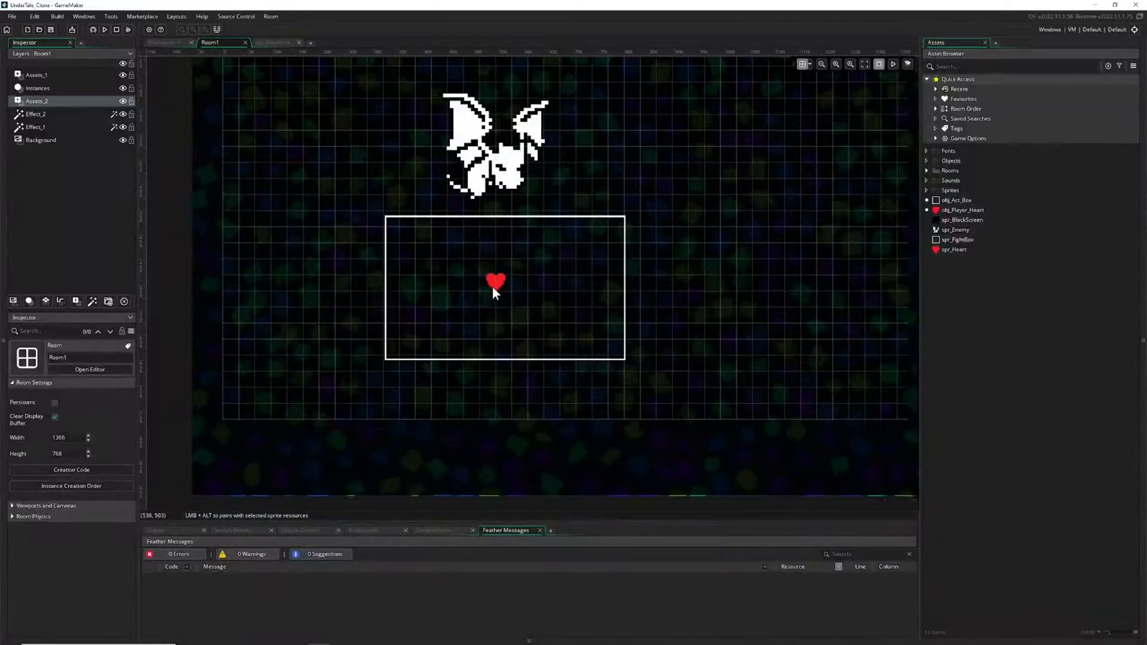
Bring up Room1 in GameMaker's room editor showing the bat enemy, fight box and heart
scroll("down", 3)
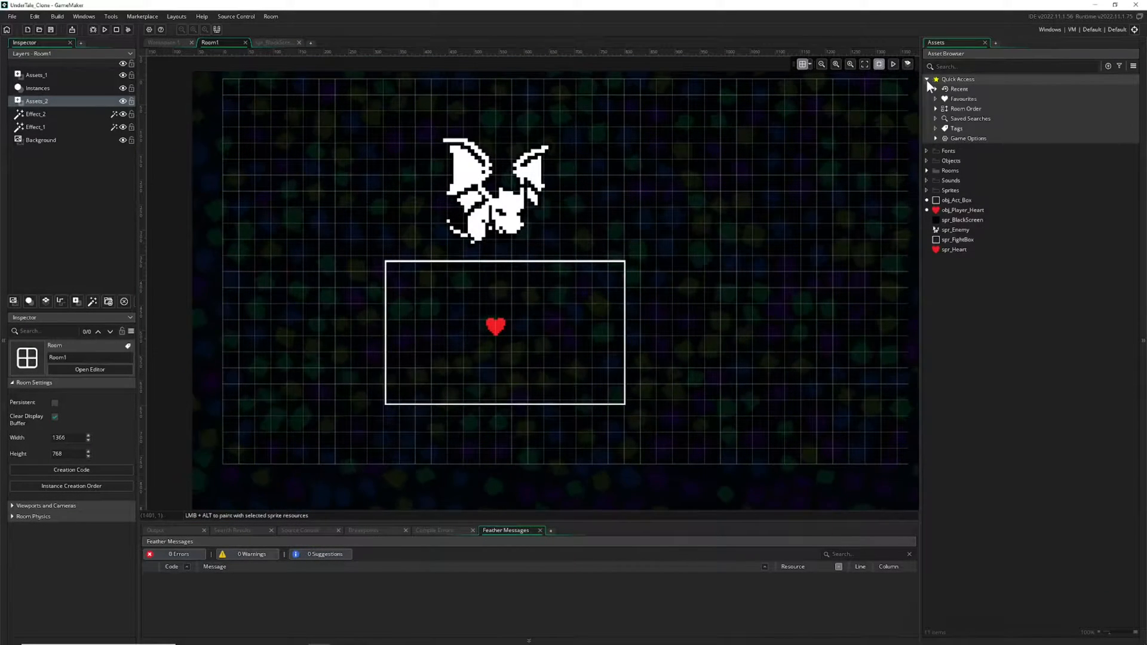
left_click(927, 79)
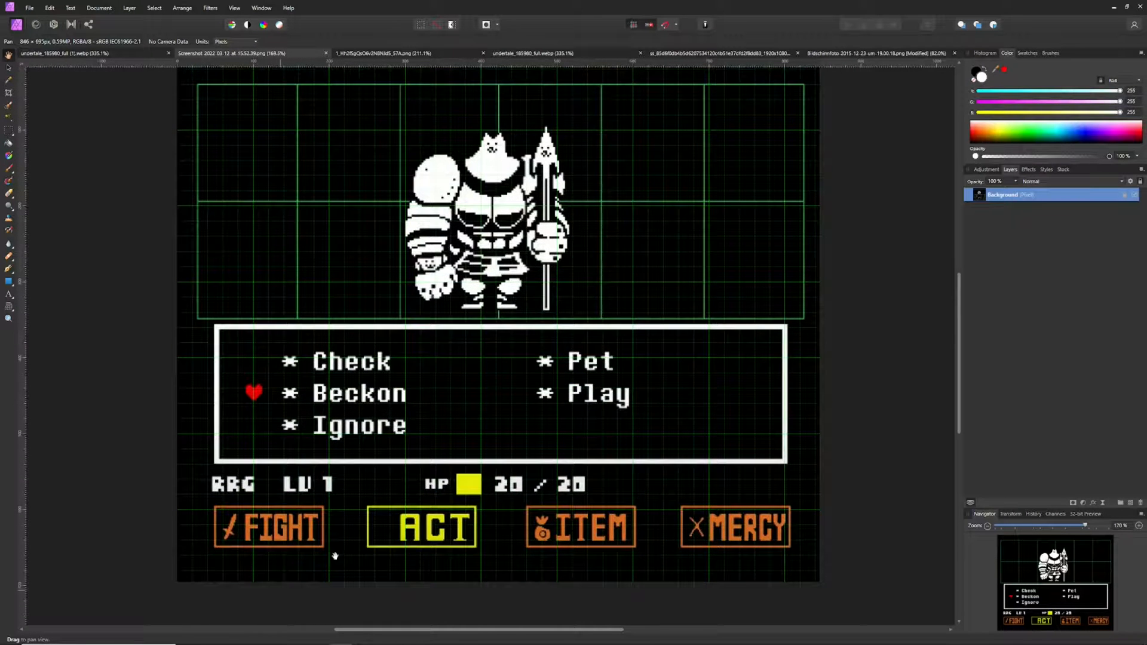
mouse_move(293, 518)
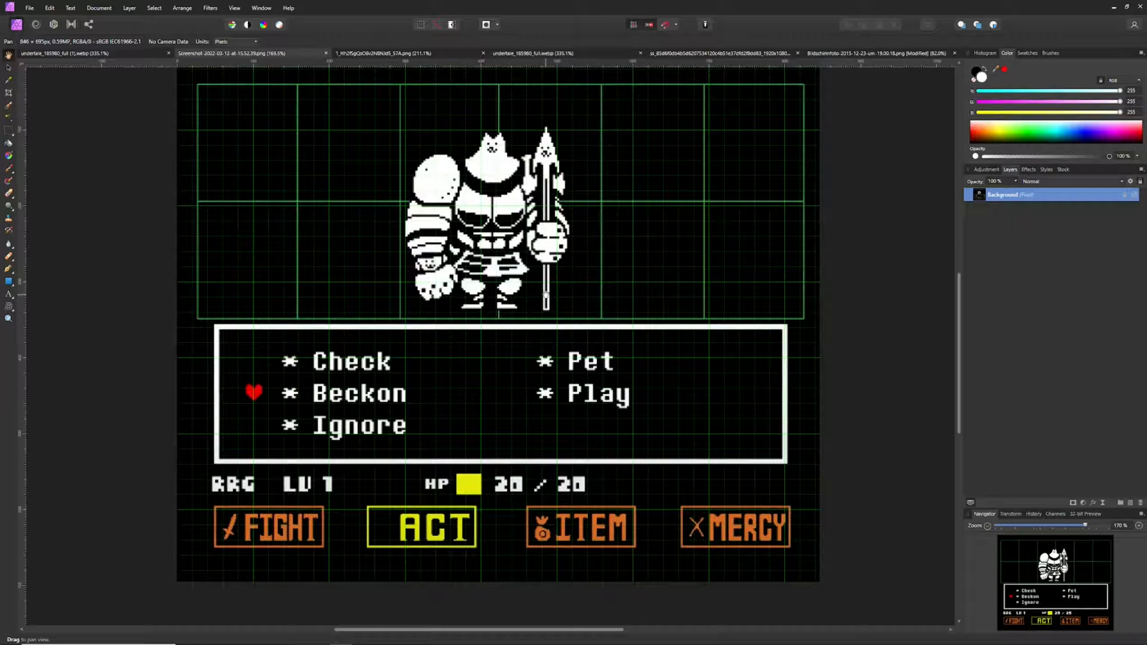
mouse_move(472, 507)
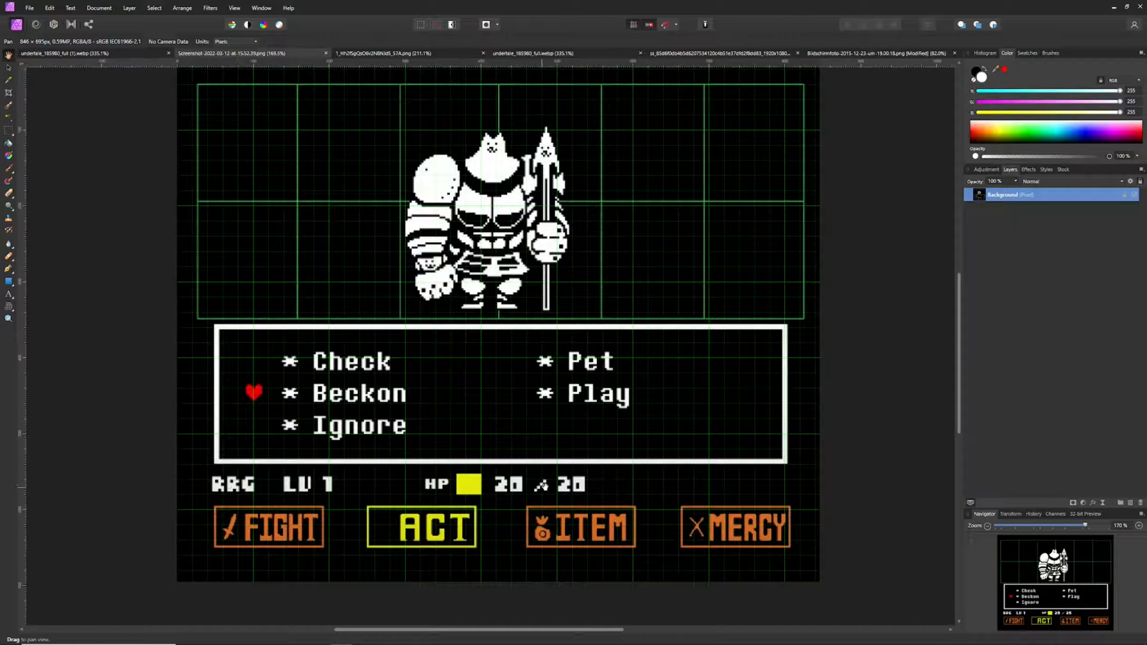
Cycle Affinity Photo document tabs to the Temmie ACT menu screenshot (Check, Feed Temmie Flakes, Flex, Talk)
left_click(533, 53)
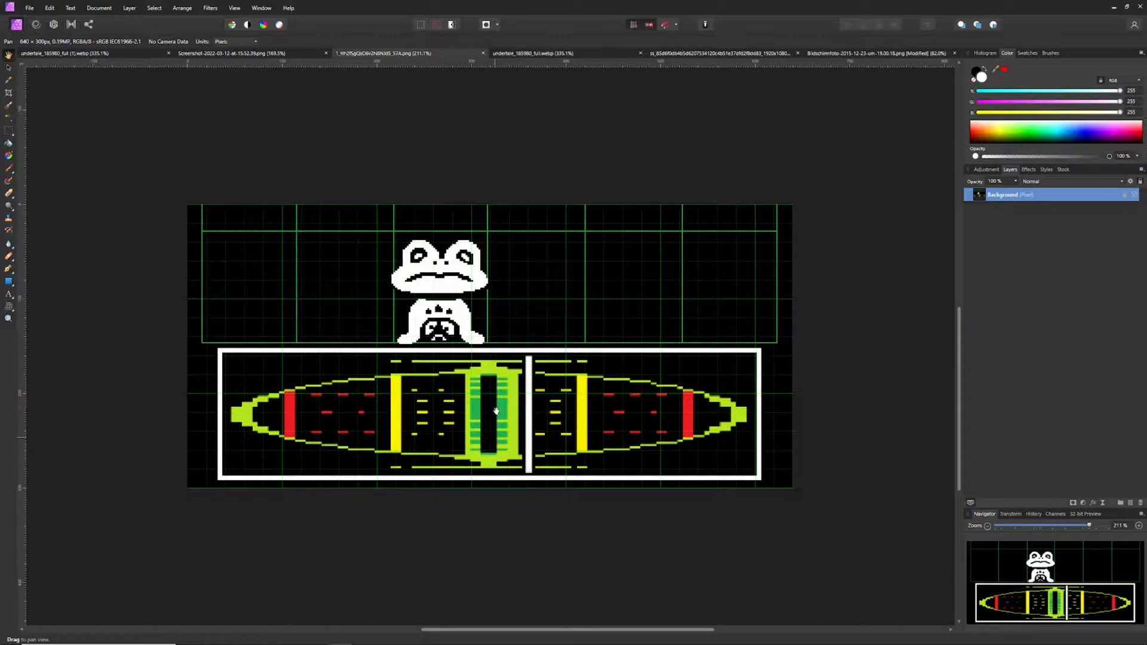
mouse_move(464, 433)
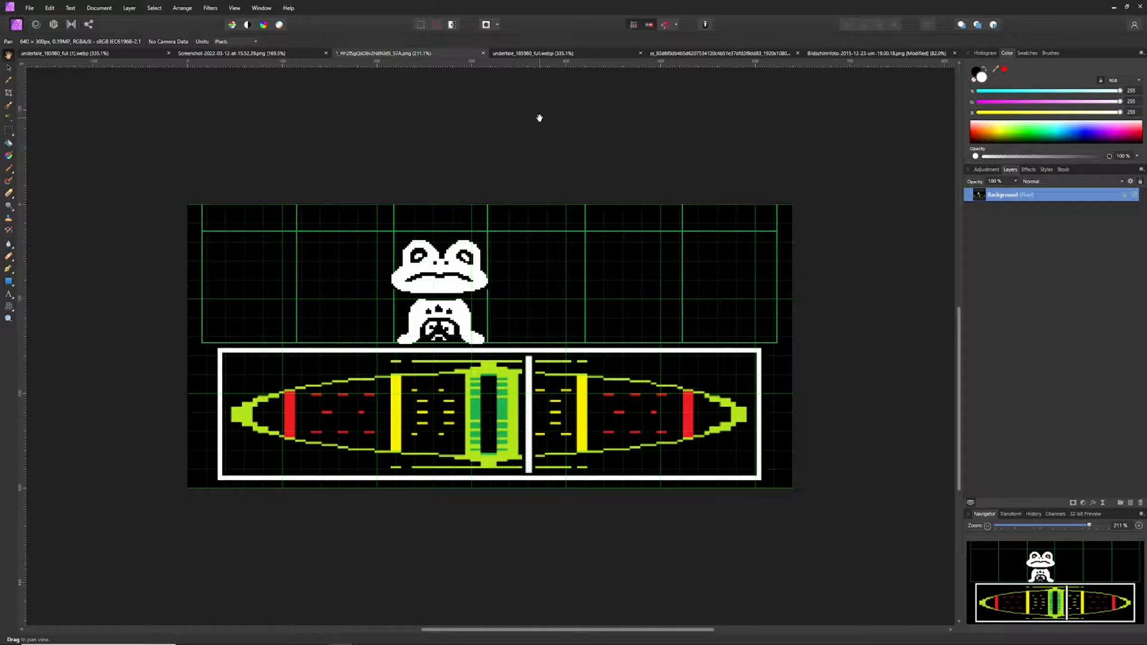
left_click(533, 53)
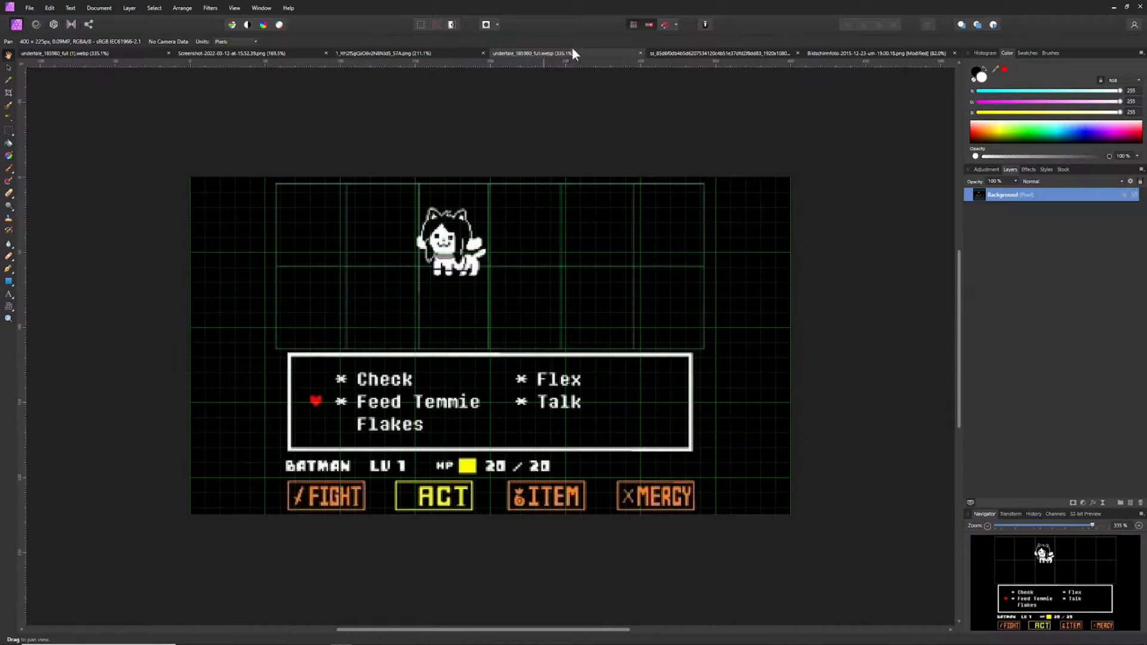
left_click(713, 52)
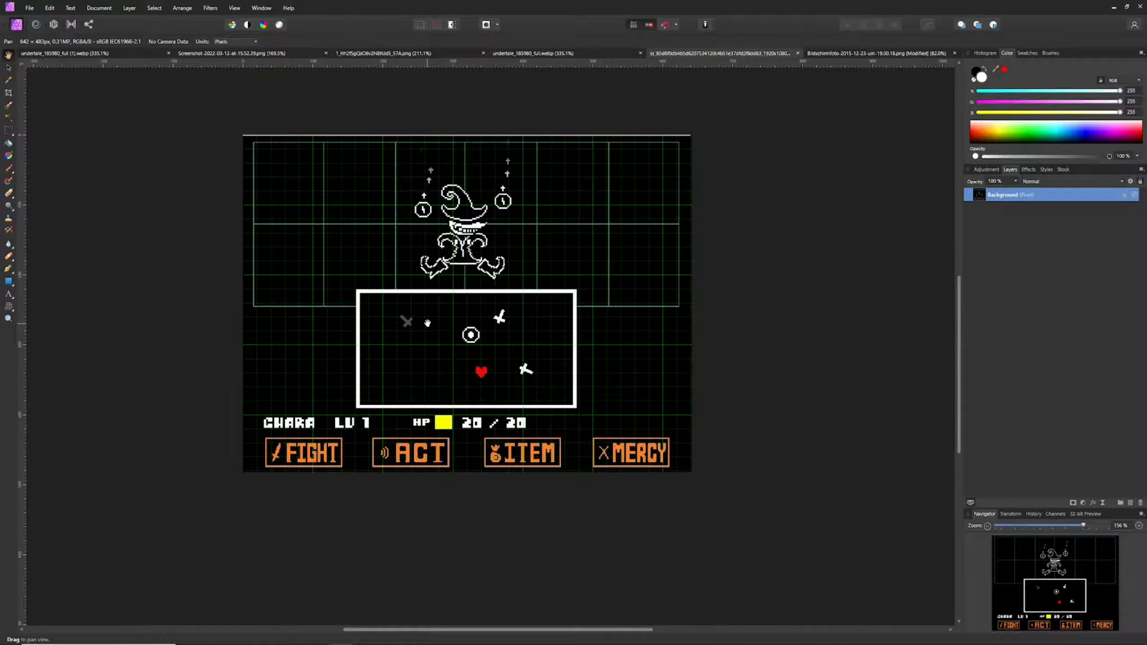
mouse_move(327, 286)
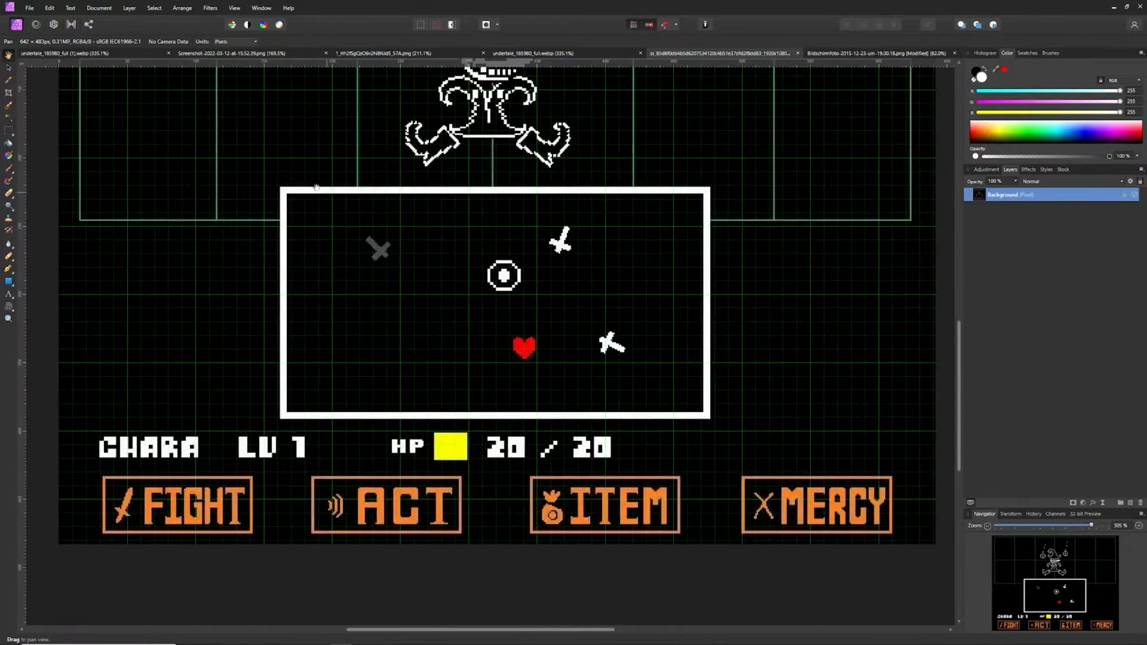
mouse_move(338, 212)
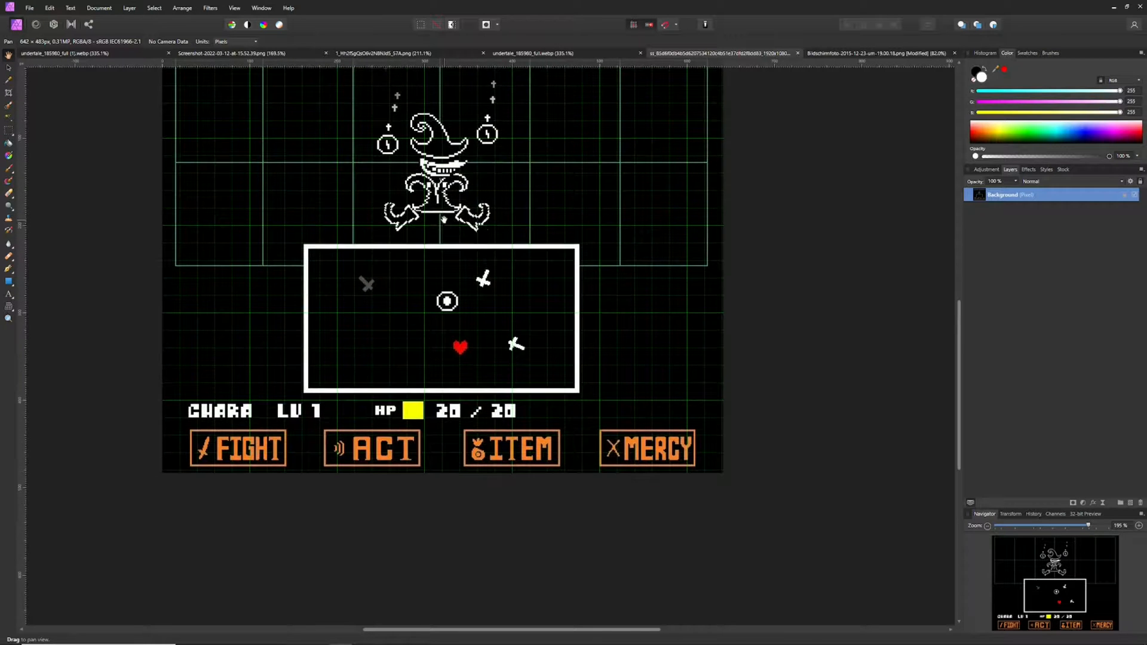
mouse_move(451, 330)
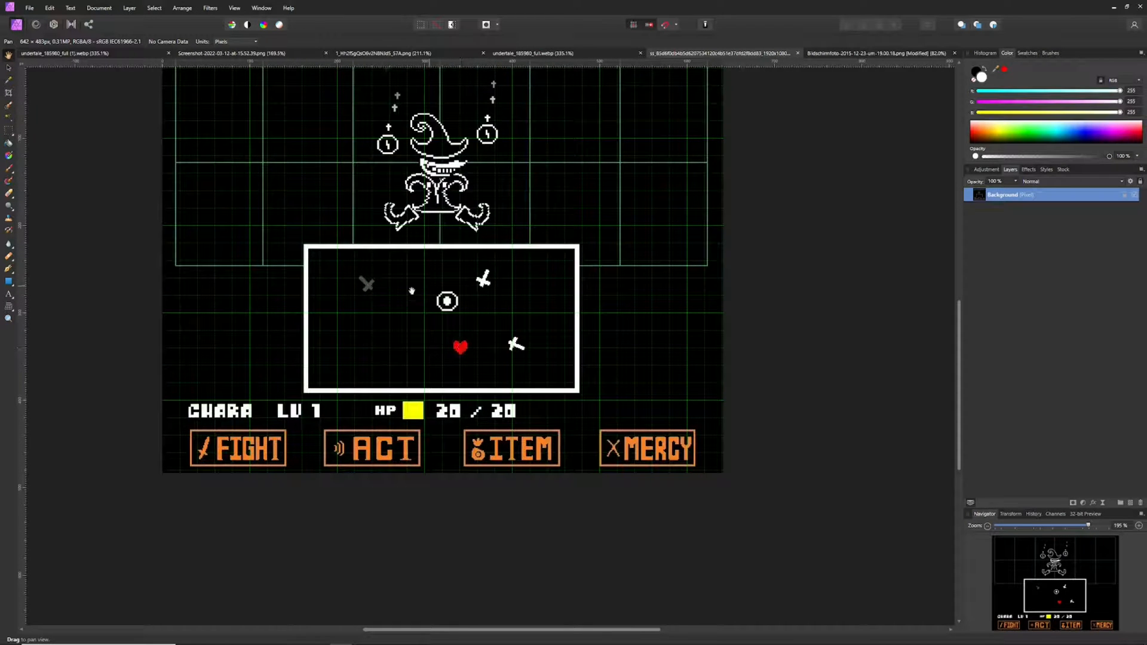
mouse_move(233, 257)
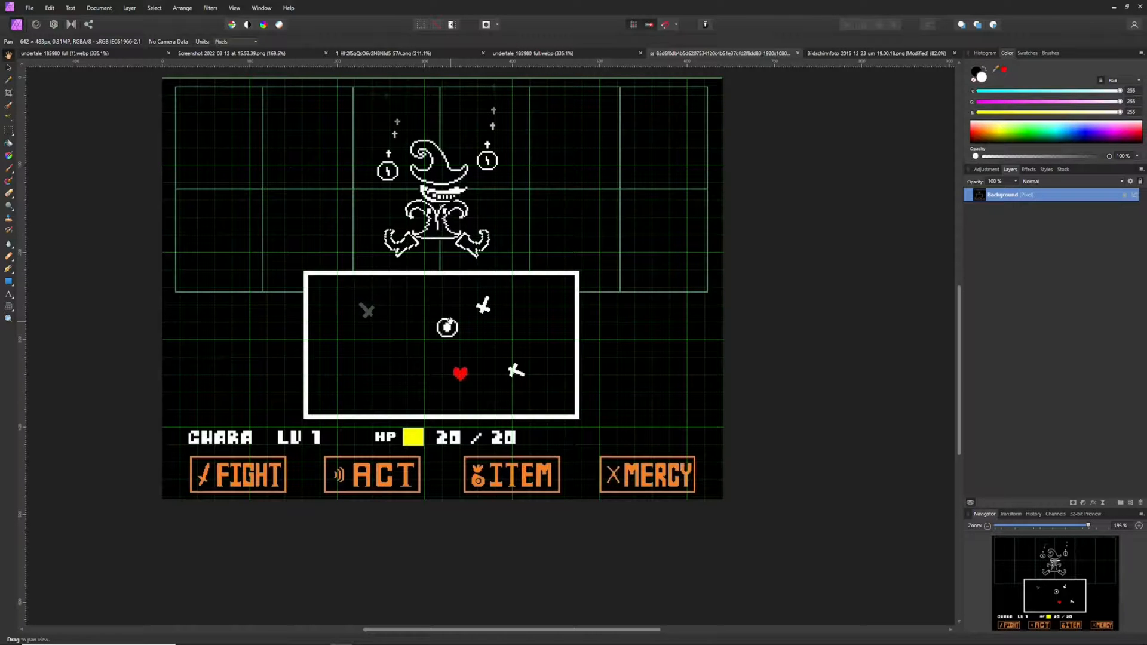
scroll("down", 3)
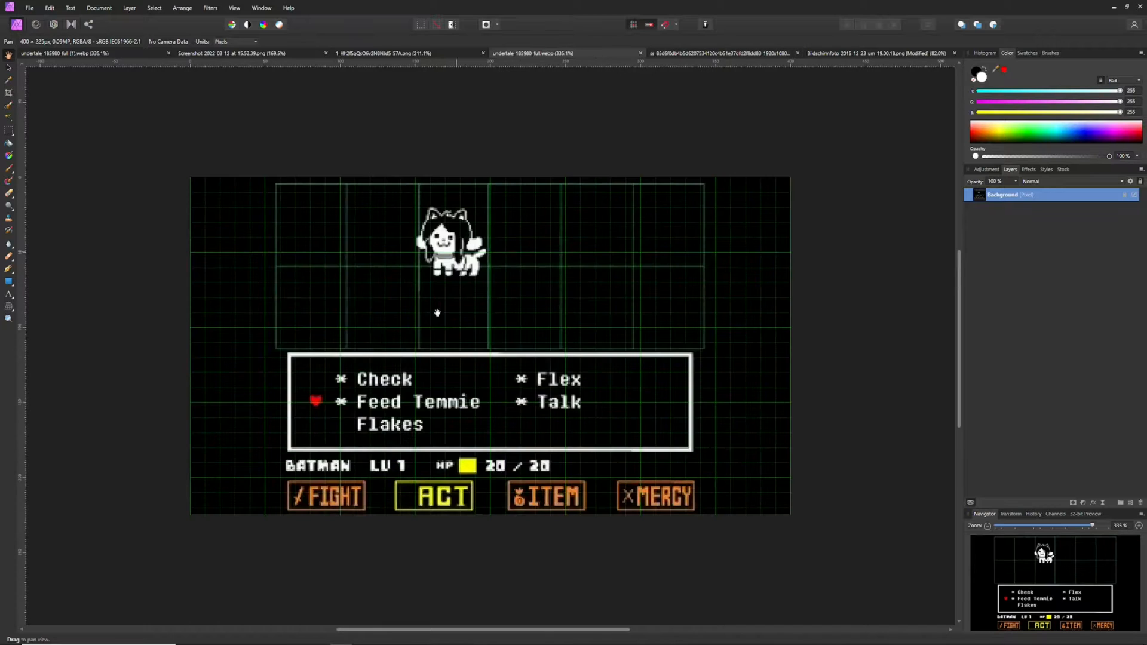
left_click(234, 52)
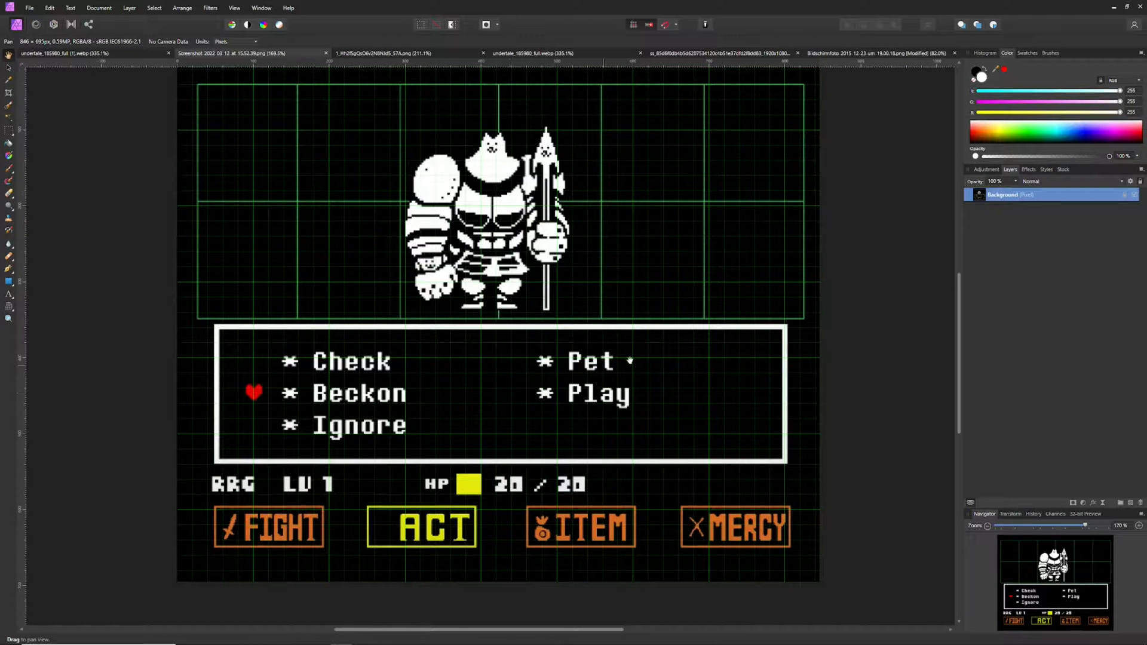
mouse_move(504, 396)
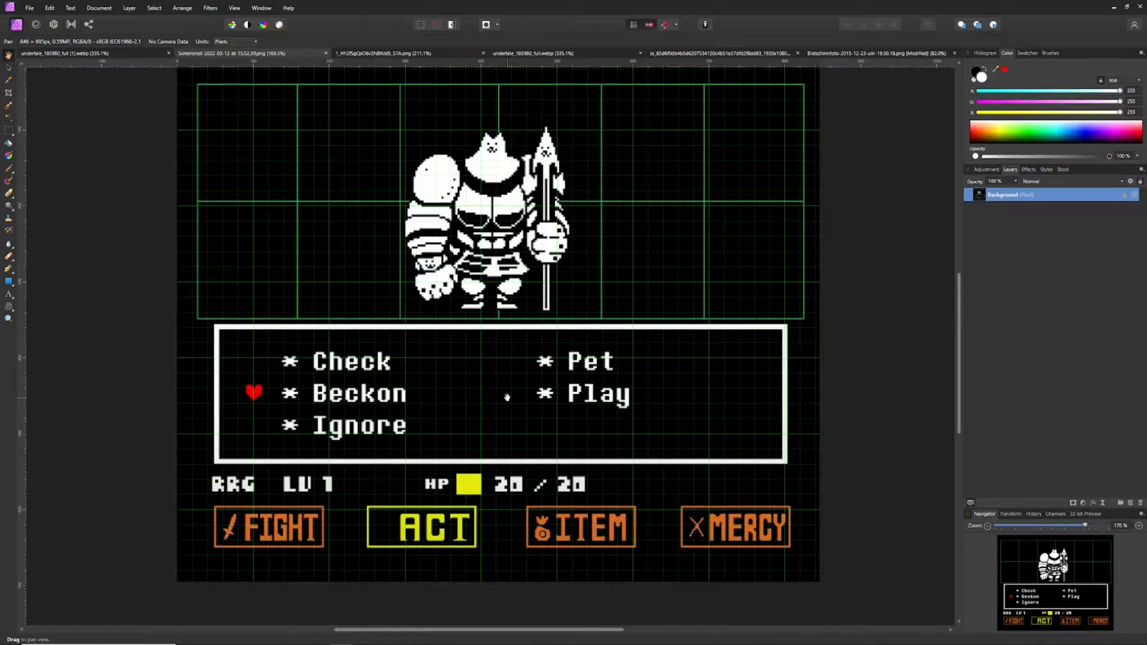
mouse_move(638, 495)
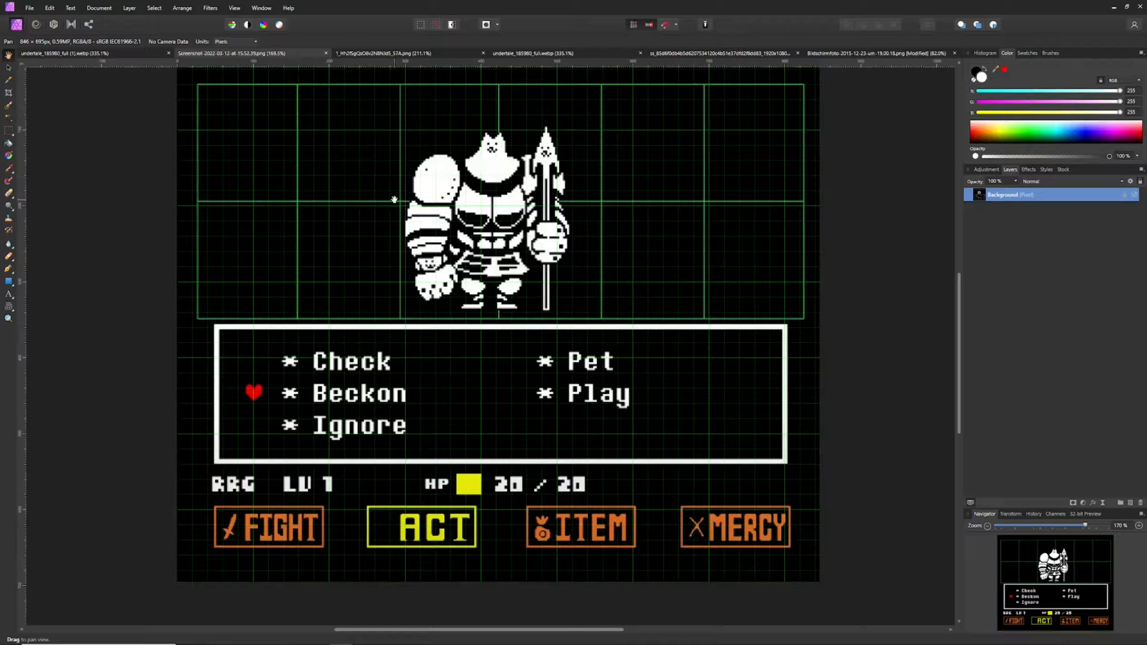
mouse_move(716, 525)
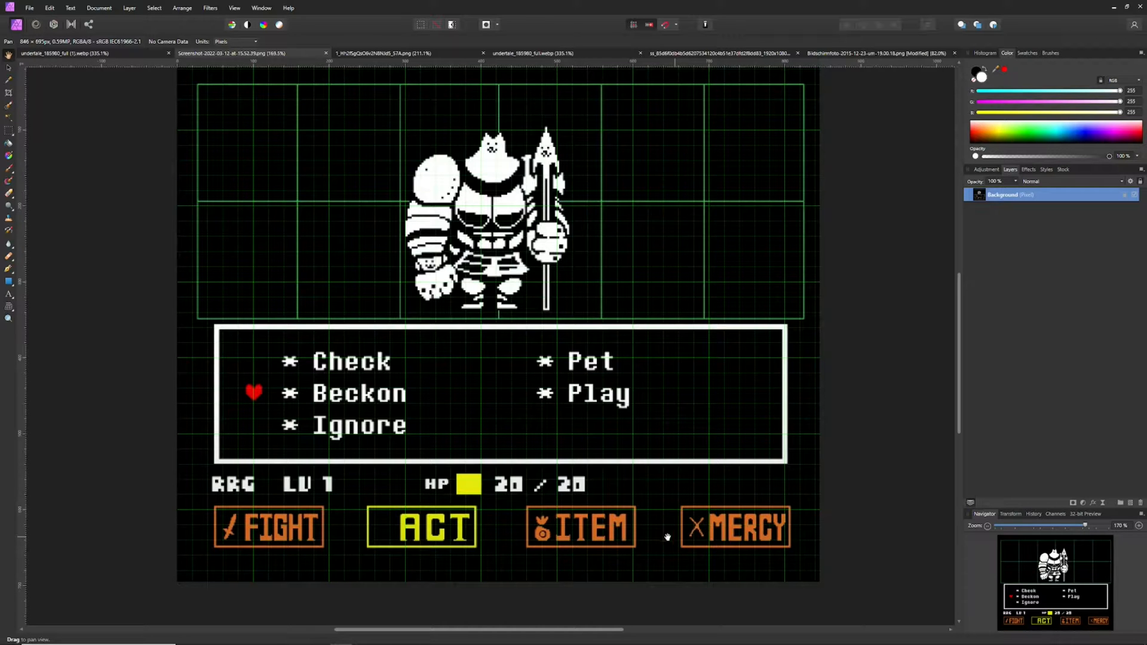
mouse_move(318, 548)
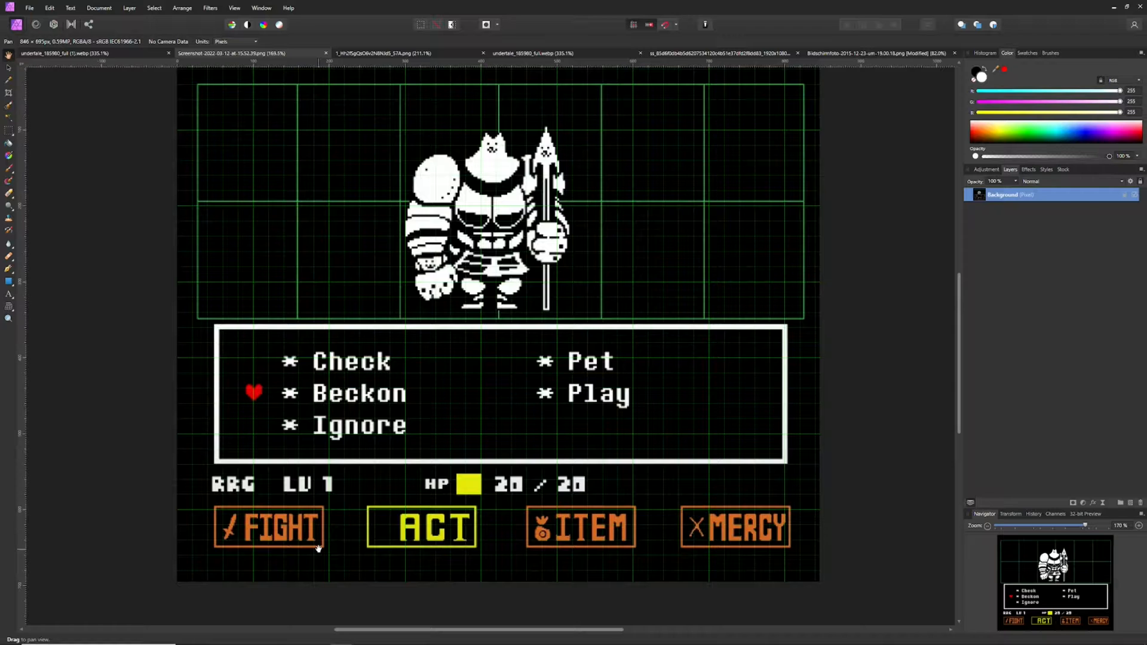
mouse_move(249, 522)
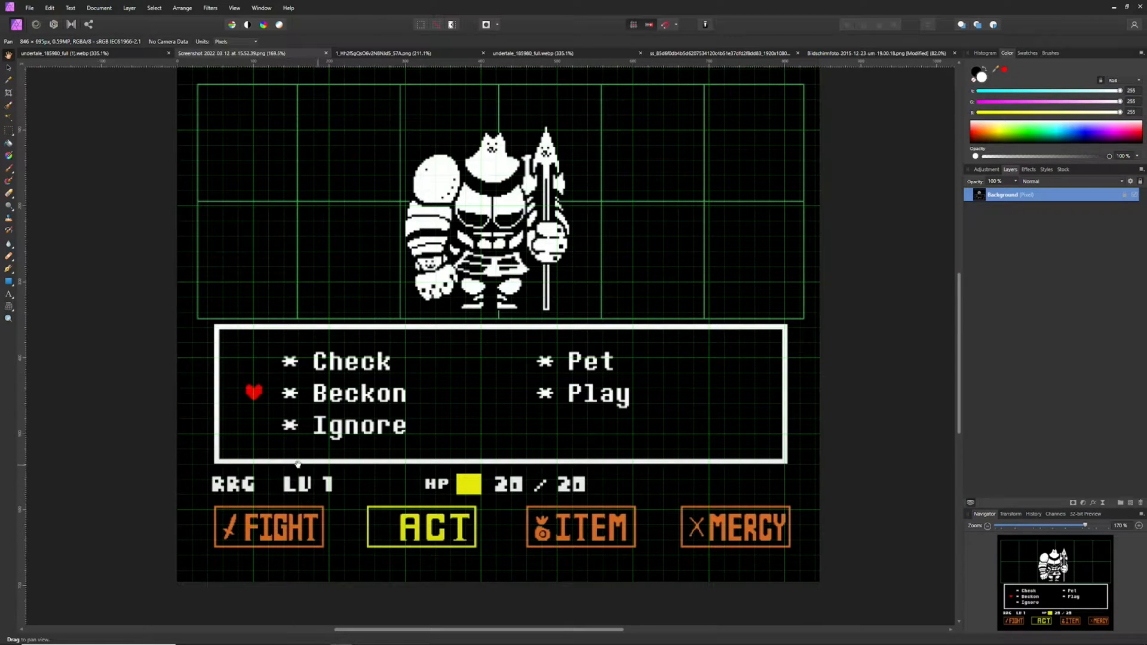
mouse_move(307, 487)
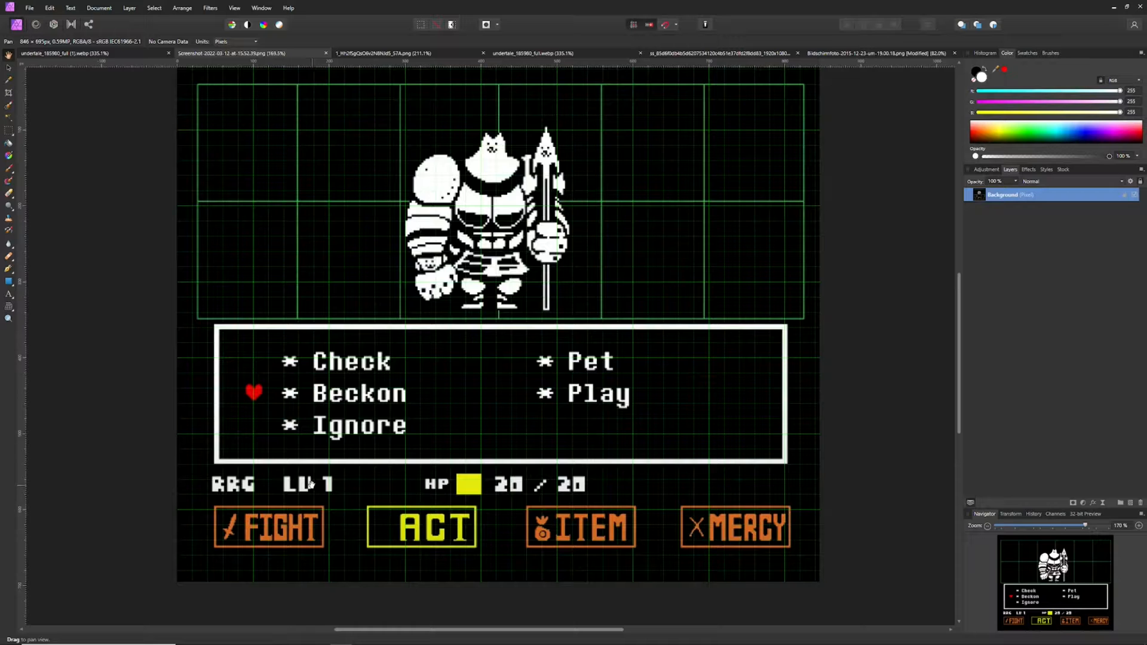
mouse_move(282, 504)
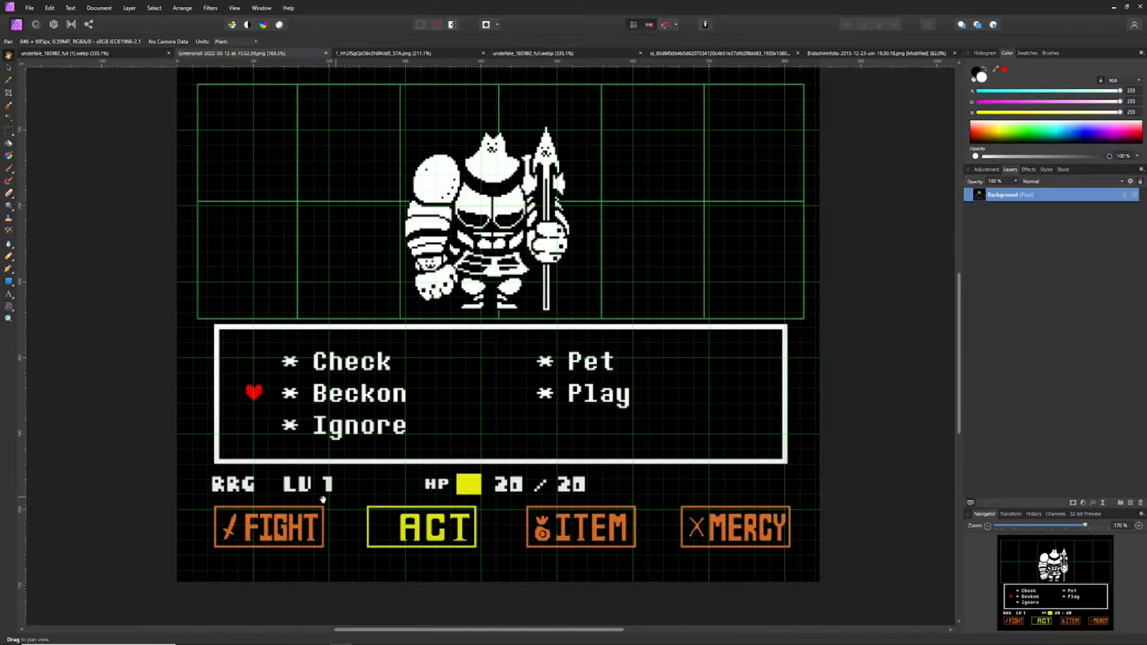
mouse_move(358, 472)
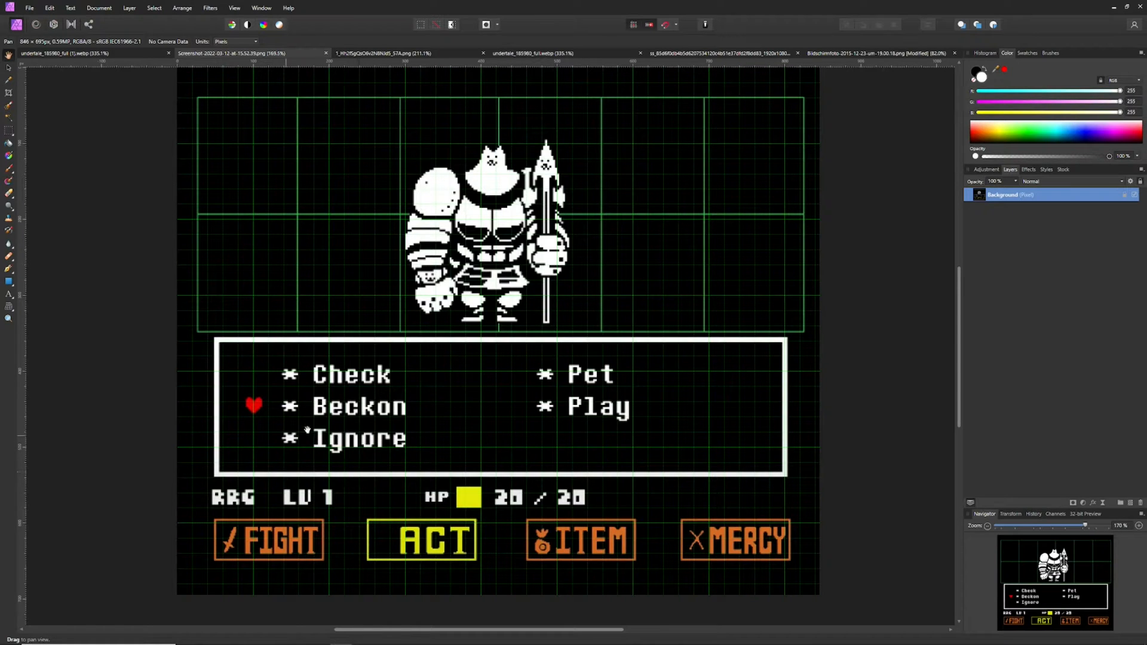
mouse_move(137, 86)
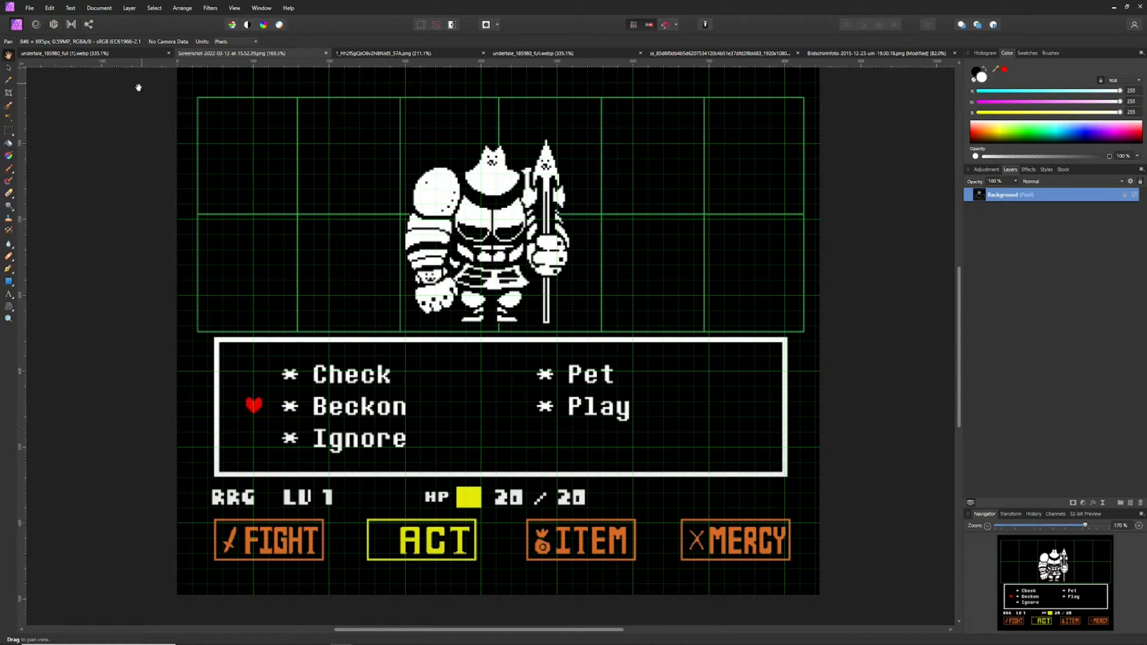
mouse_move(628, 376)
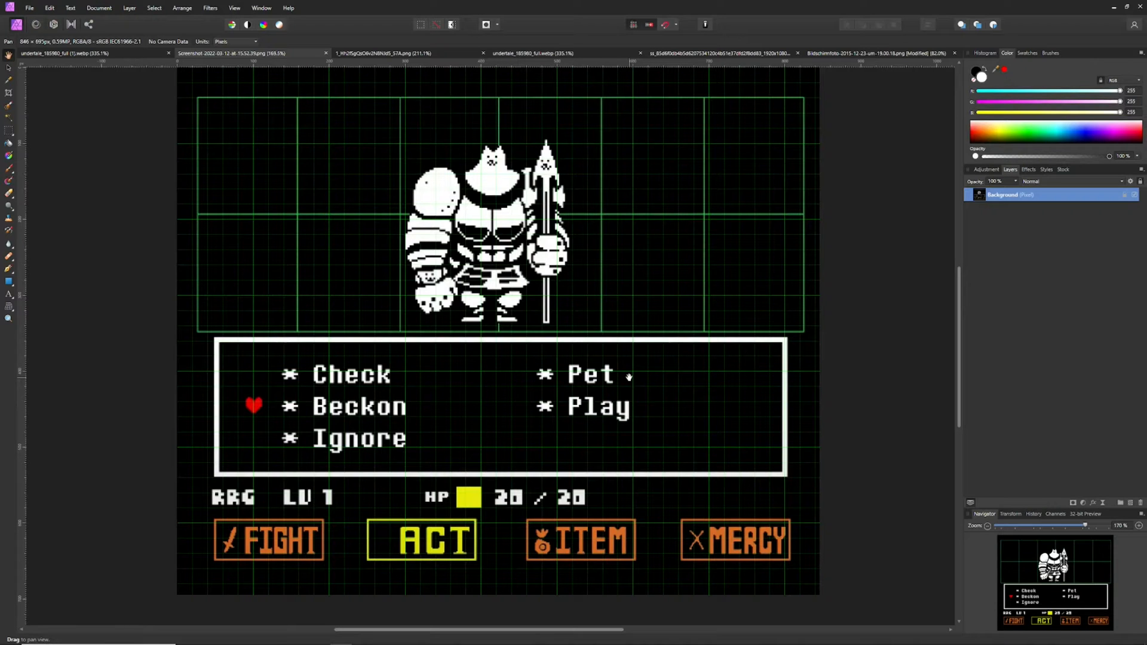
mouse_move(380, 91)
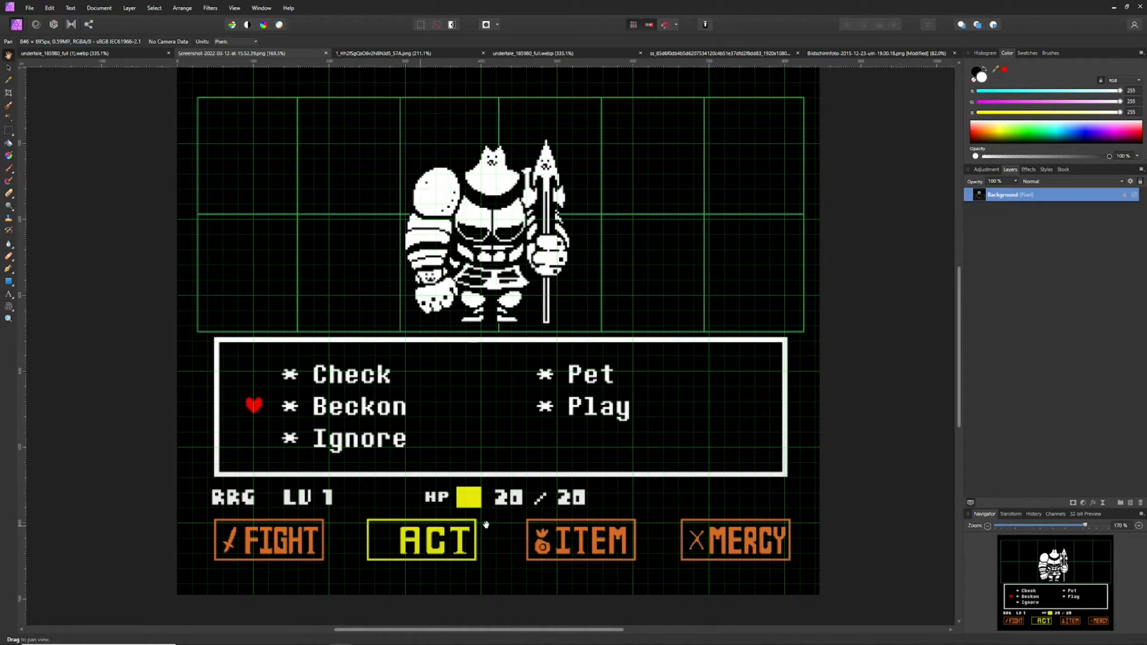
mouse_move(793, 221)
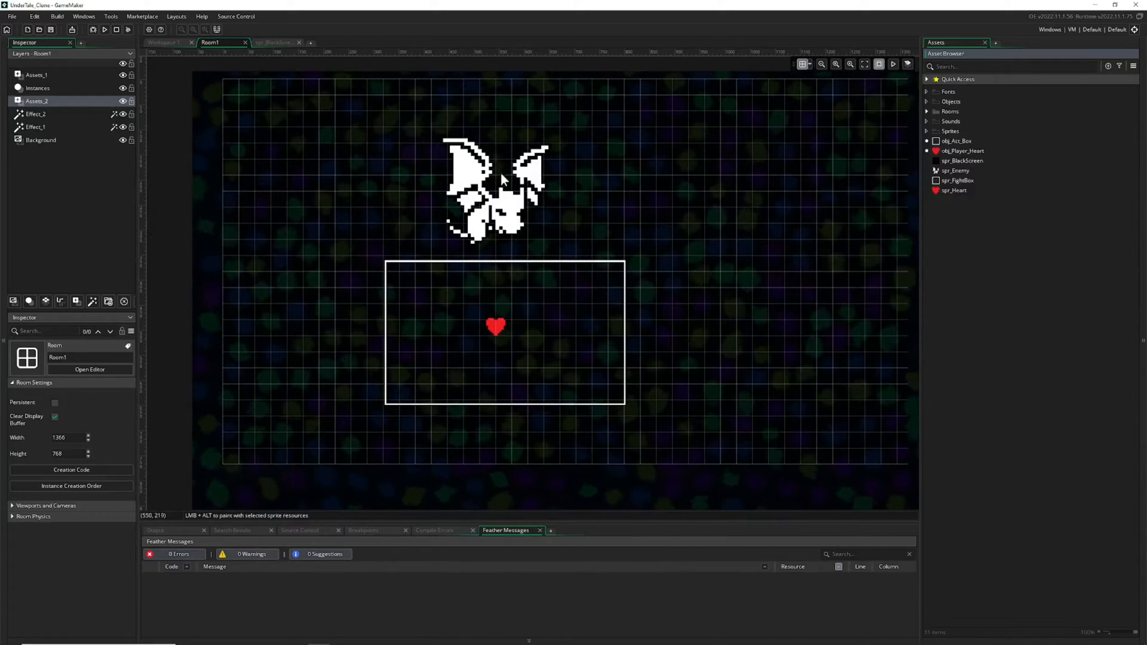
mouse_move(571, 243)
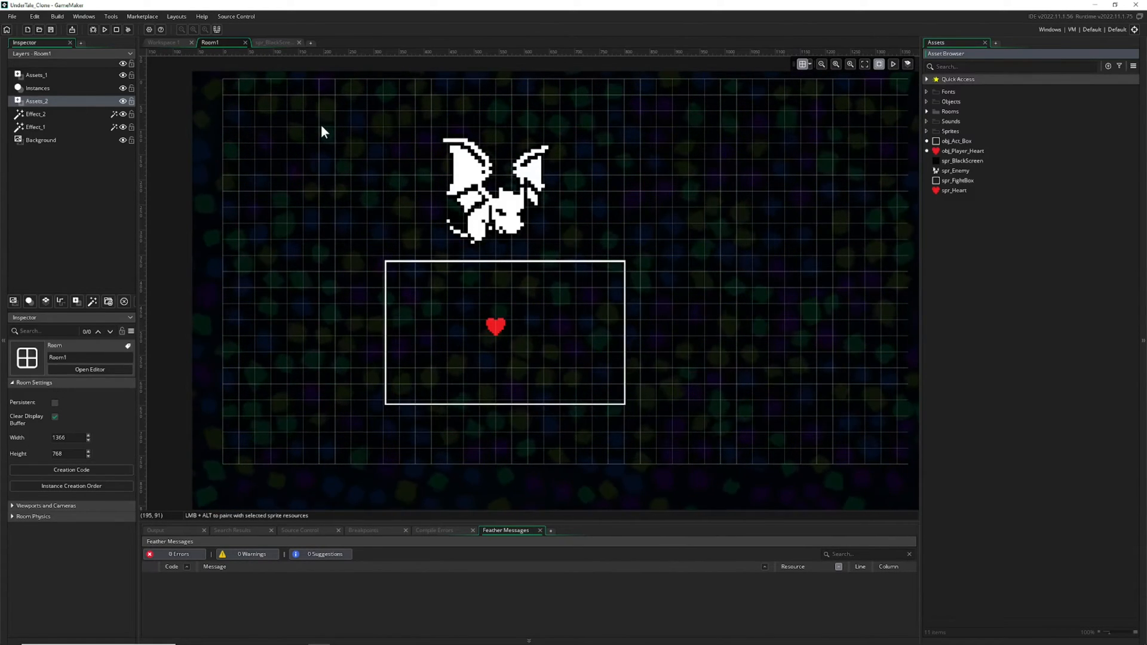
mouse_move(680, 490)
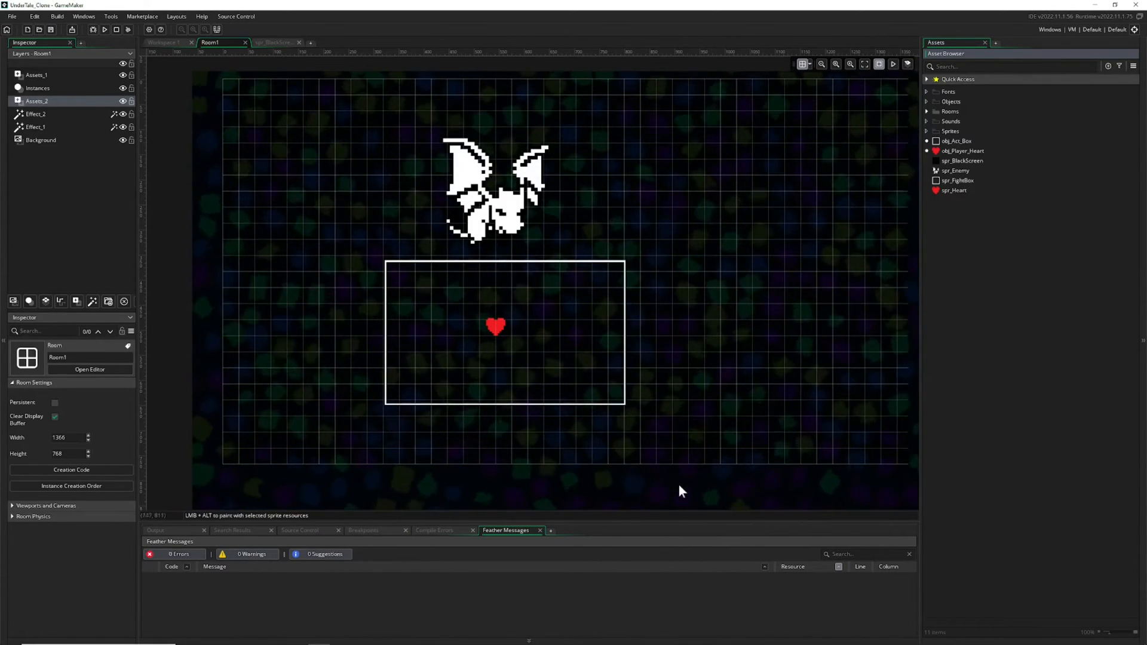